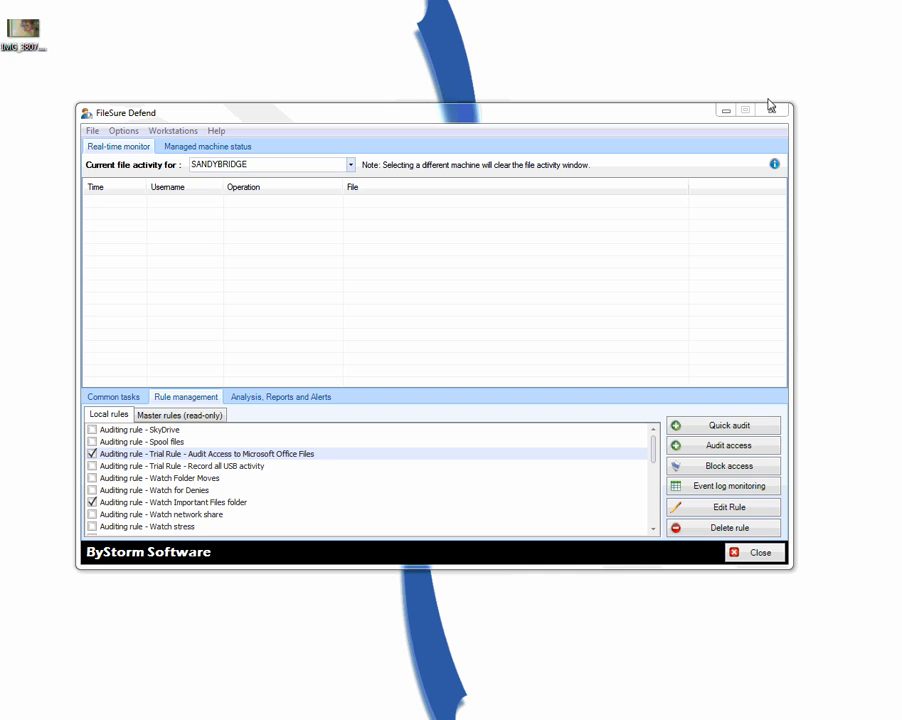
{"action": "mouse_move", "coordinate": [747, 103]}
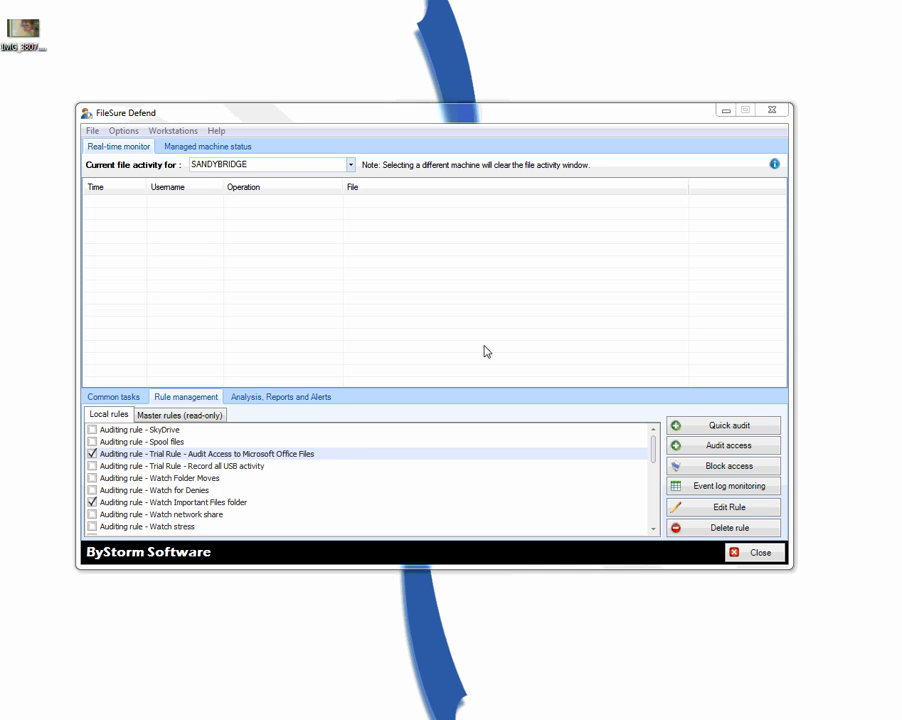
{"action": "mouse_move", "coordinate": [566, 442]}
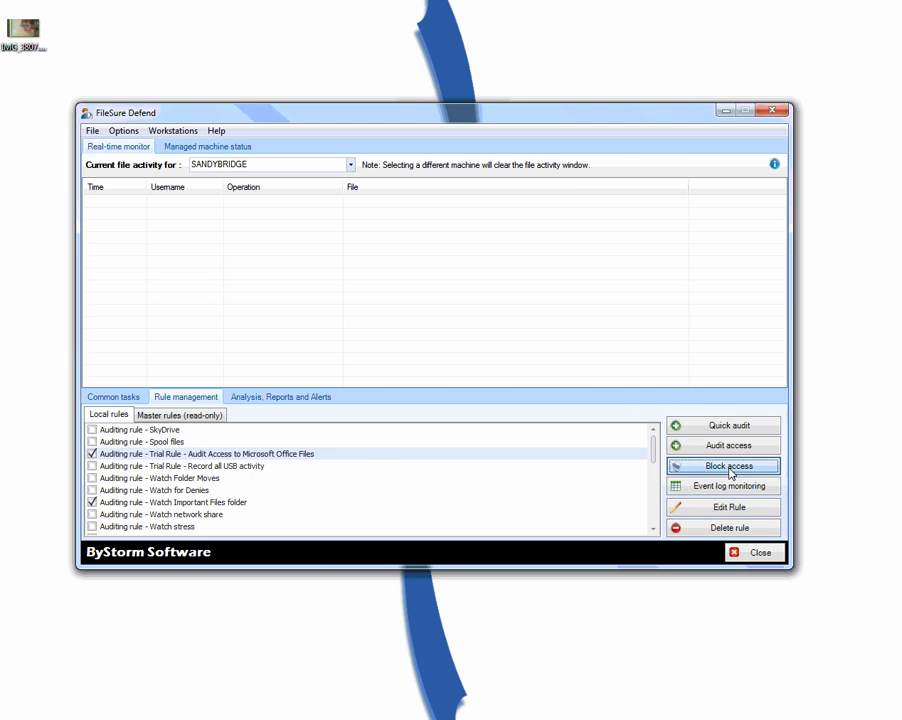
- Start a new blocking rule named 'Block Webmail' that denies read access
{"action": "left_click", "coordinate": [724, 465]}
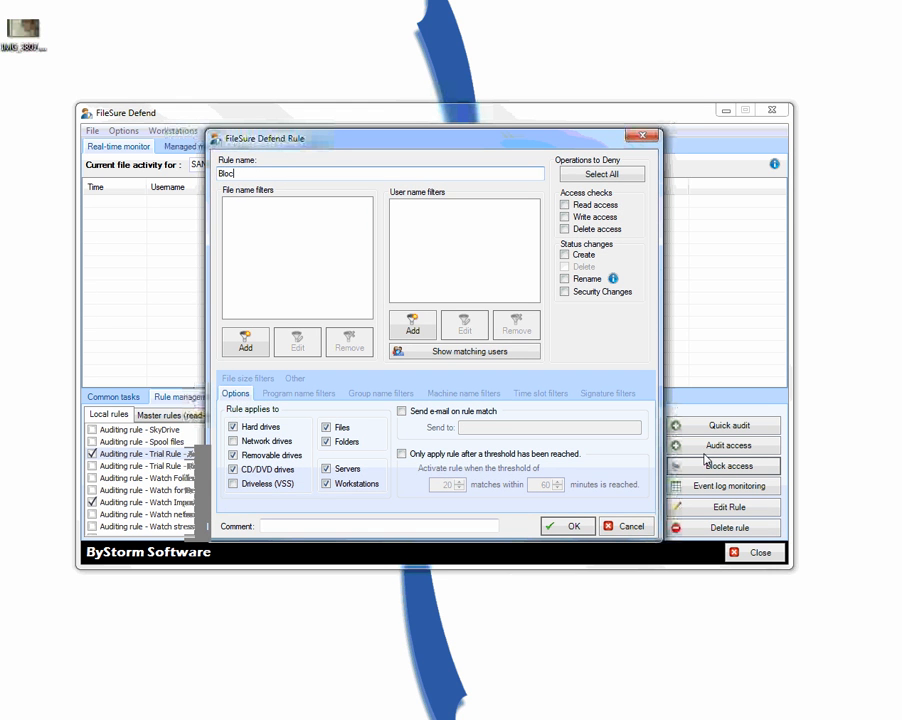
{"action": "type", "text": "Block Webmail"}
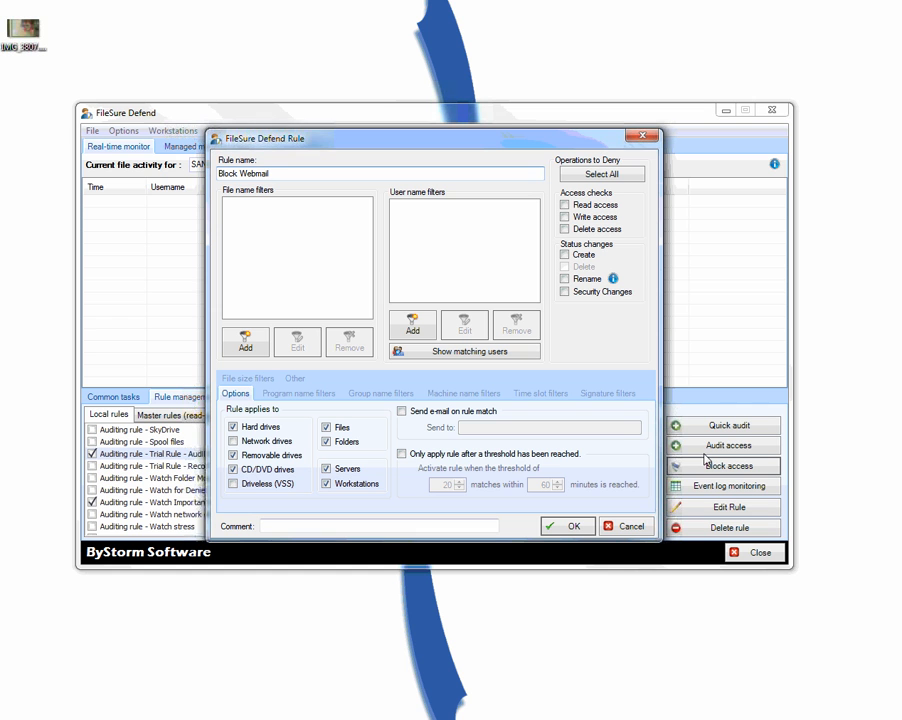
{"action": "left_click", "coordinate": [565, 205]}
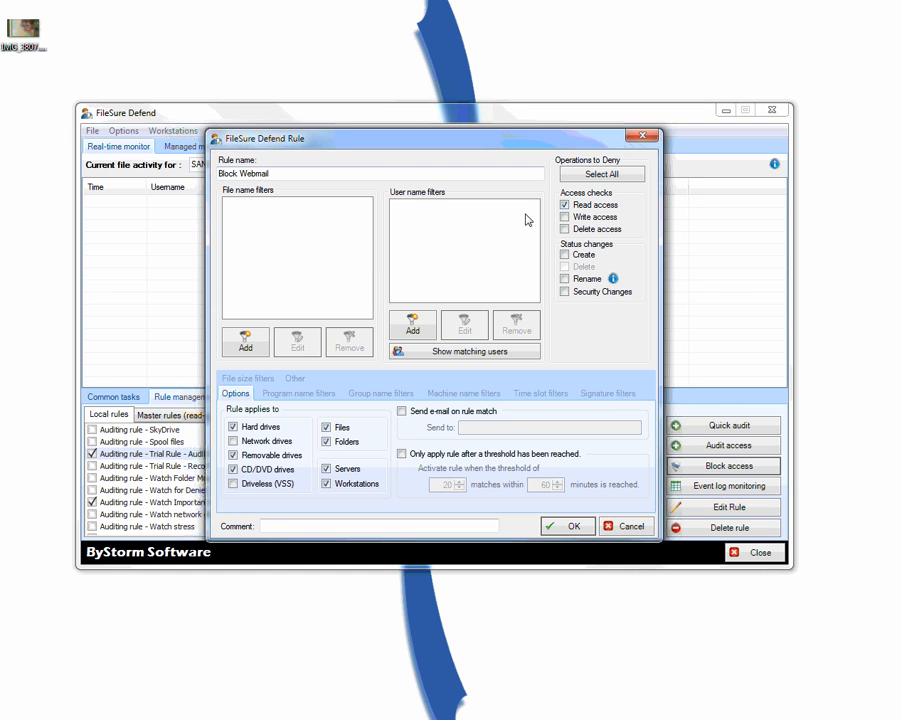
- Add include-all file and user filters and a *\chrome.exe program filter
{"action": "left_click", "coordinate": [245, 340]}
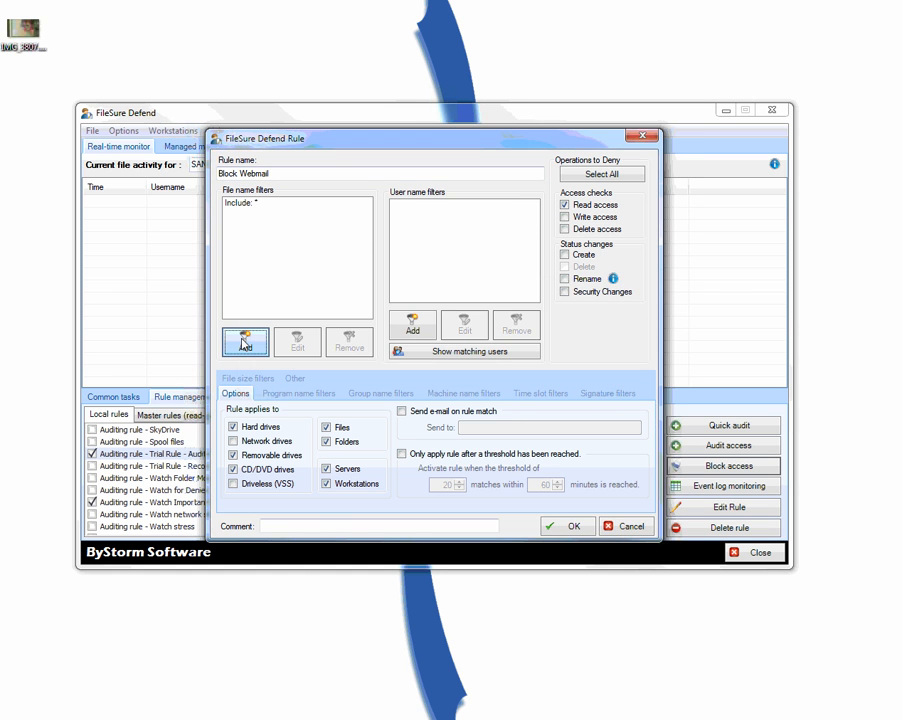
{"action": "left_click", "coordinate": [412, 325]}
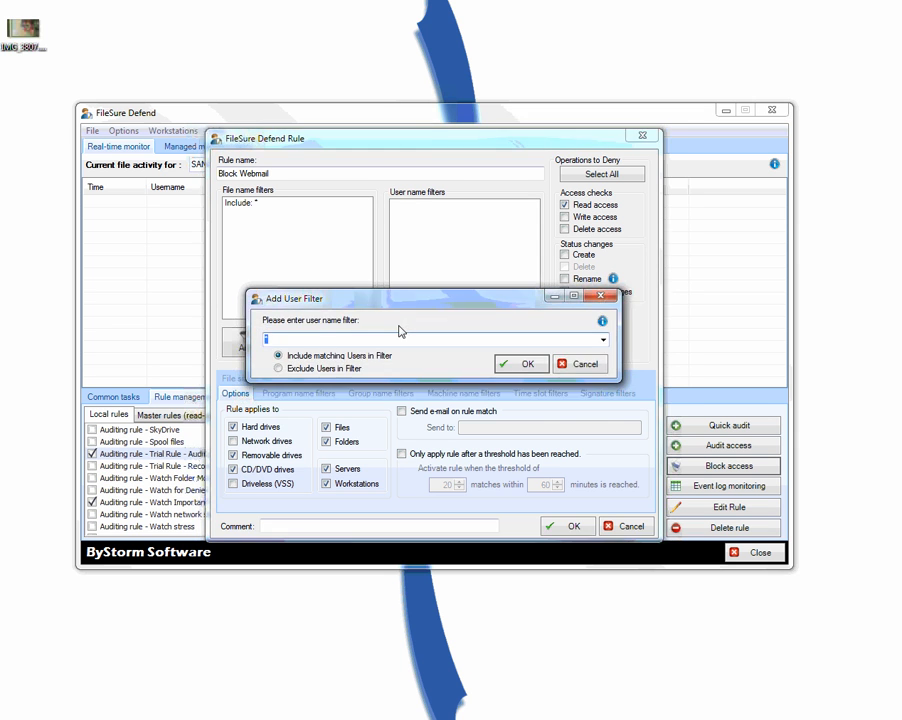
{"action": "left_click", "coordinate": [520, 363]}
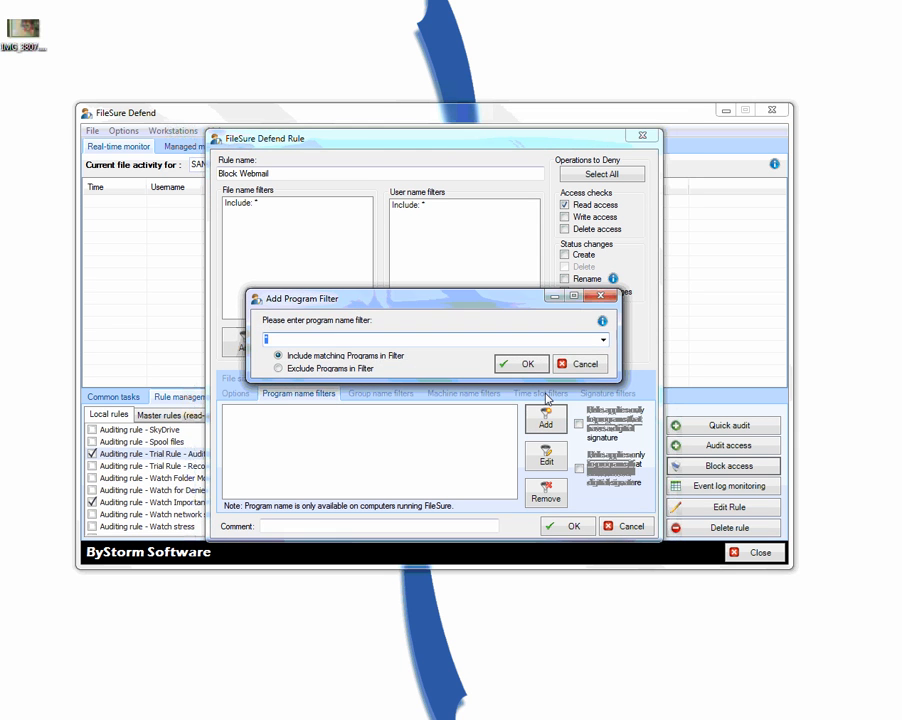
{"action": "type", "text": "^chr"}
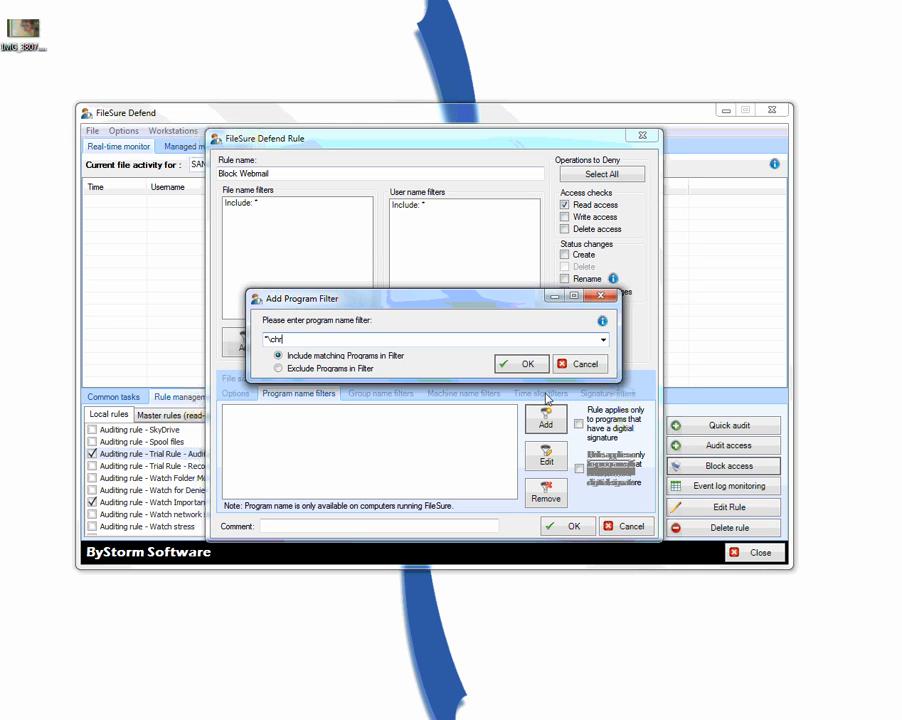
{"action": "left_click", "coordinate": [521, 363]}
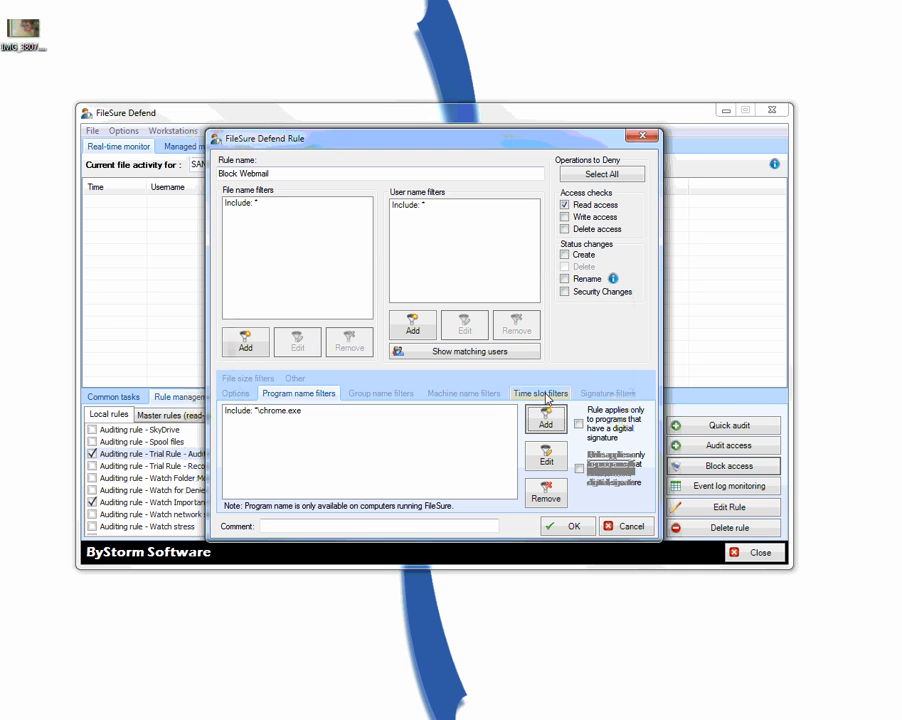
{"action": "left_click", "coordinate": [235, 393]}
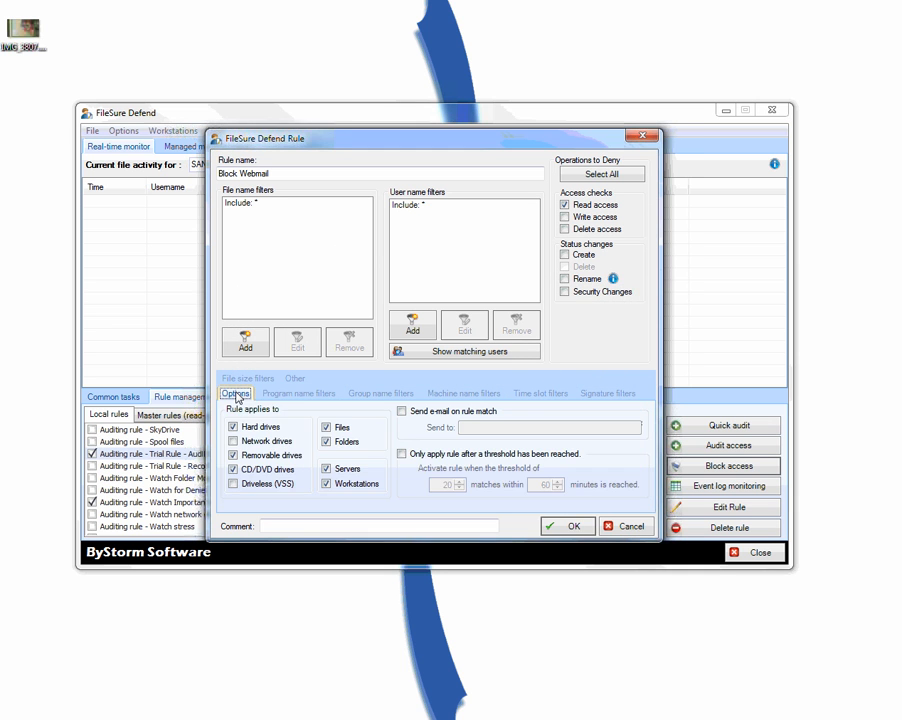
{"action": "mouse_move", "coordinate": [280, 366]}
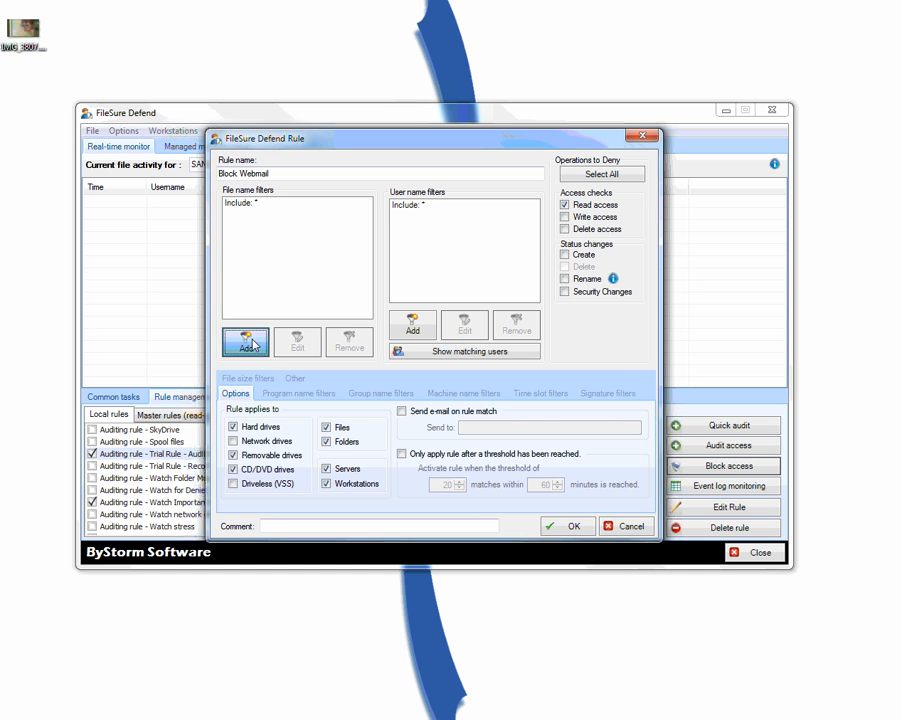
- Add exclusion file filters *\appdata\*, c:\windows\* and *.ini to the rule
{"action": "left_click", "coordinate": [244, 343]}
{"action": "type", "text": "*\\appdata\\*"}
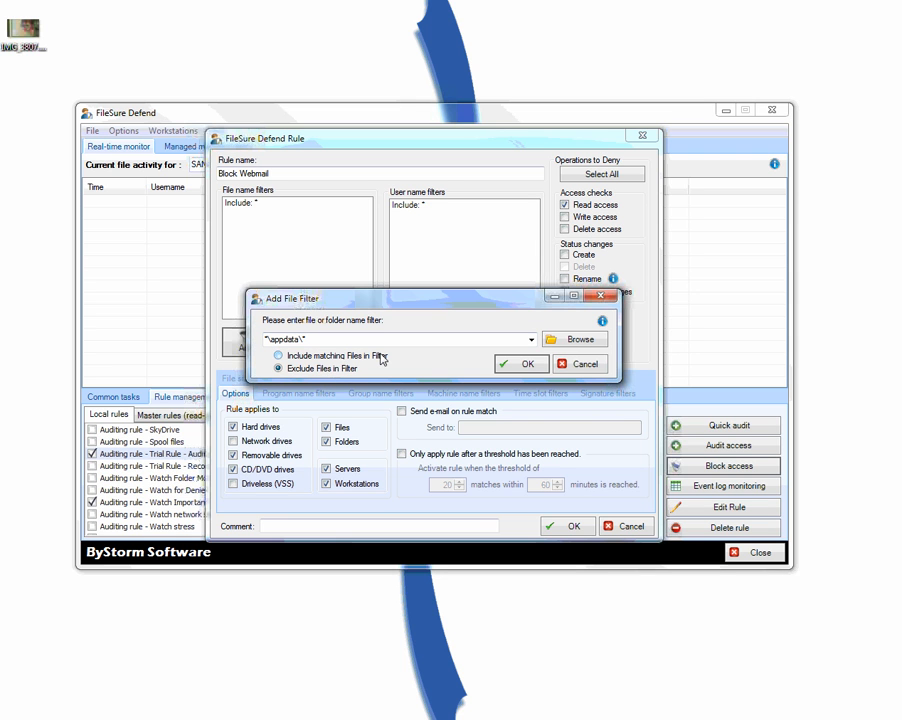
{"action": "mouse_move", "coordinate": [503, 363]}
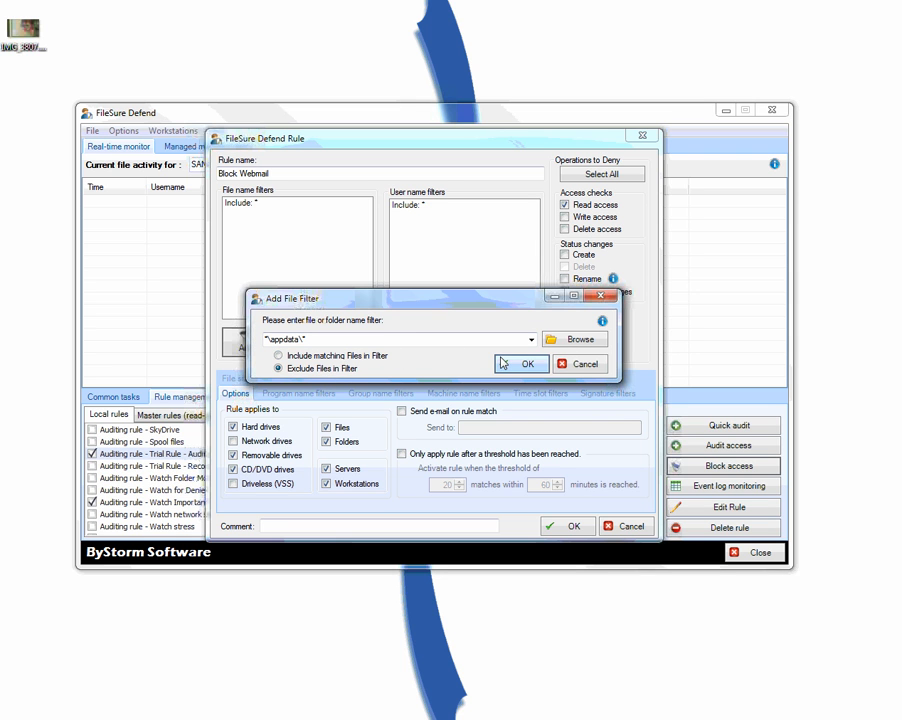
{"action": "left_click", "coordinate": [523, 364]}
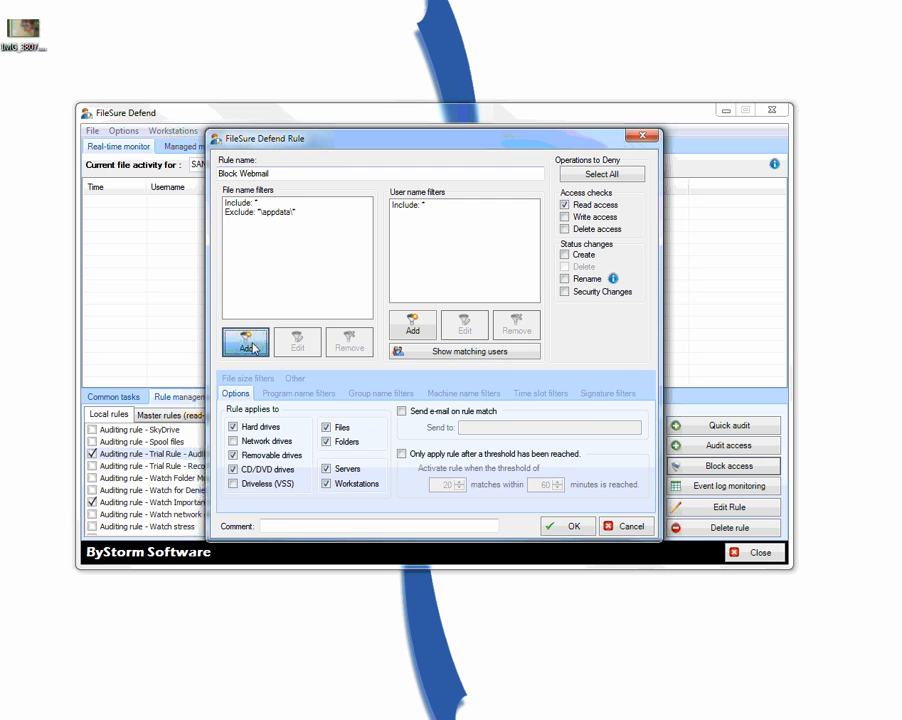
{"action": "left_click", "coordinate": [244, 340]}
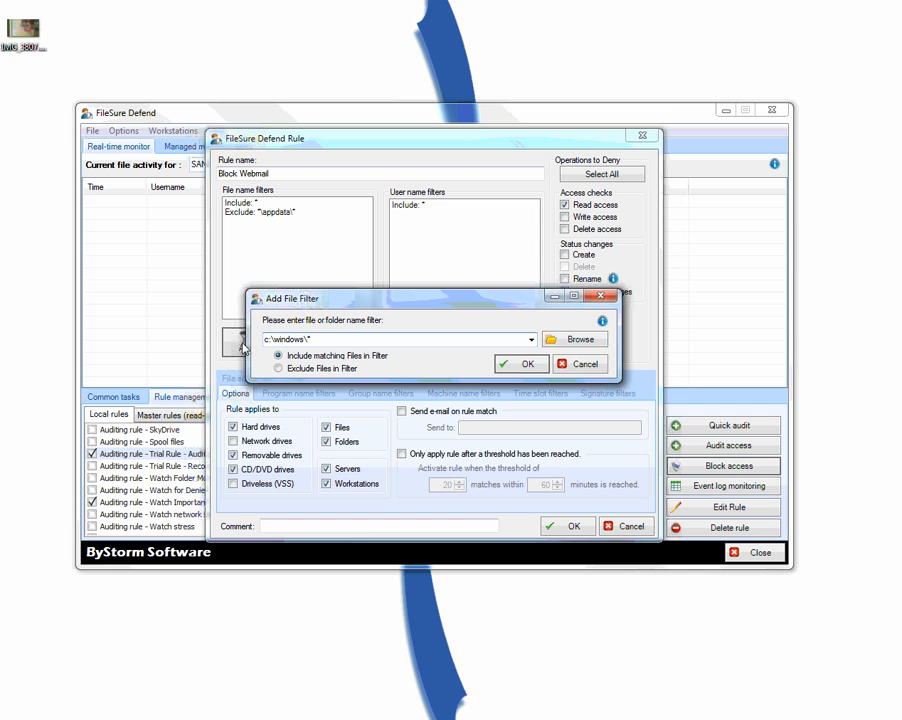
{"action": "left_click", "coordinate": [278, 368]}
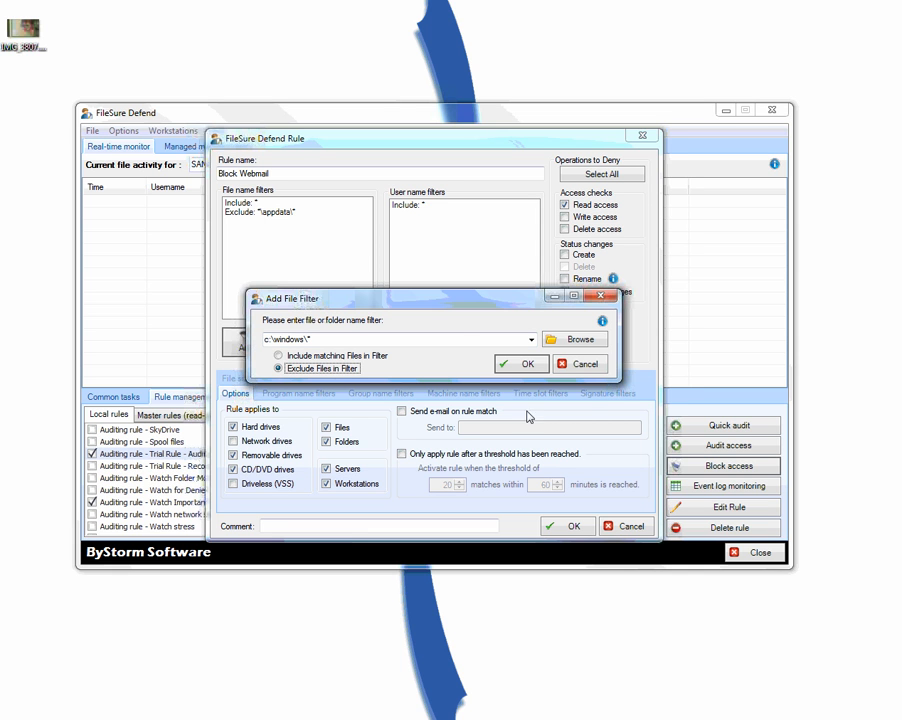
{"action": "left_click", "coordinate": [520, 363]}
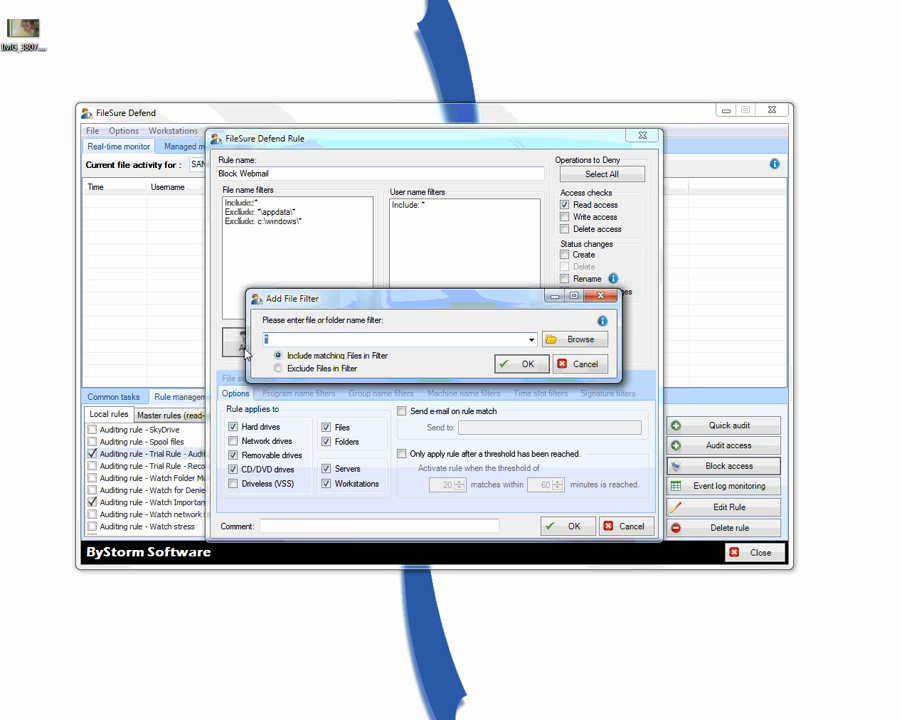
{"action": "type", "text": "*.ini"}
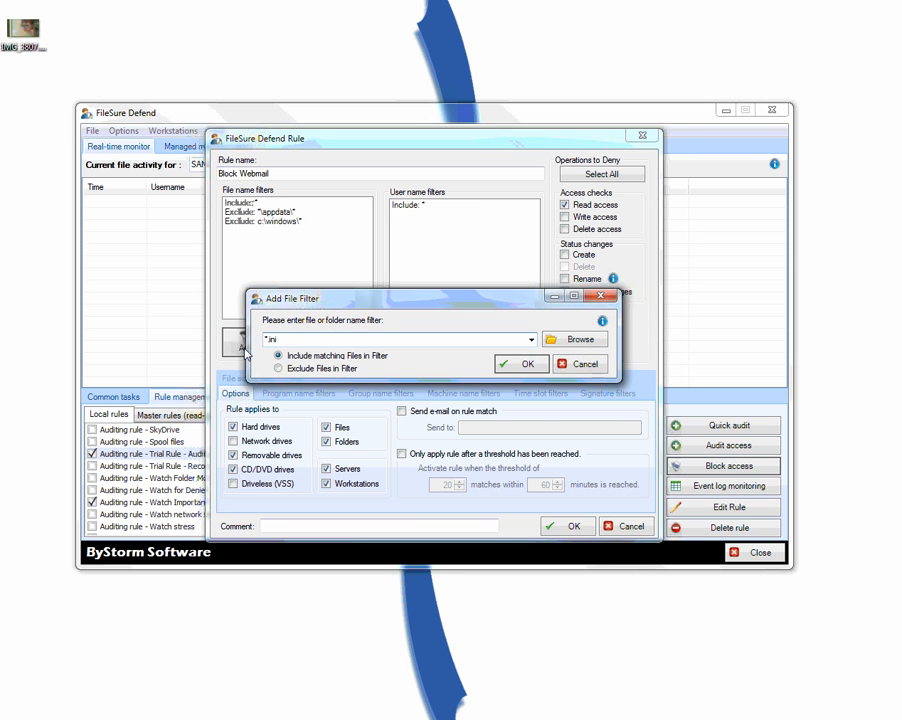
{"action": "left_click", "coordinate": [278, 368]}
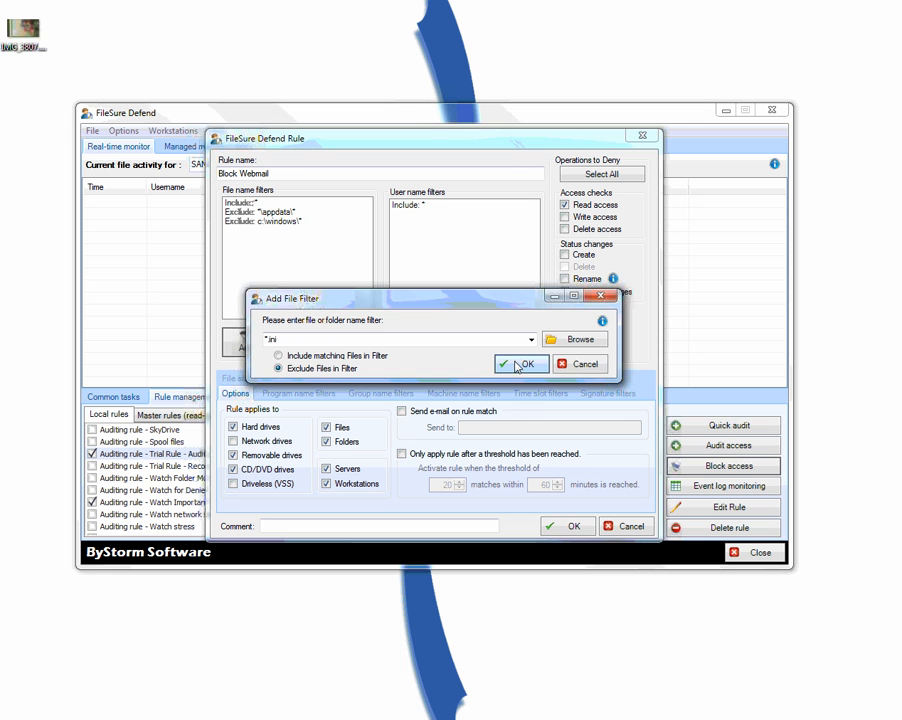
{"action": "left_click", "coordinate": [520, 364]}
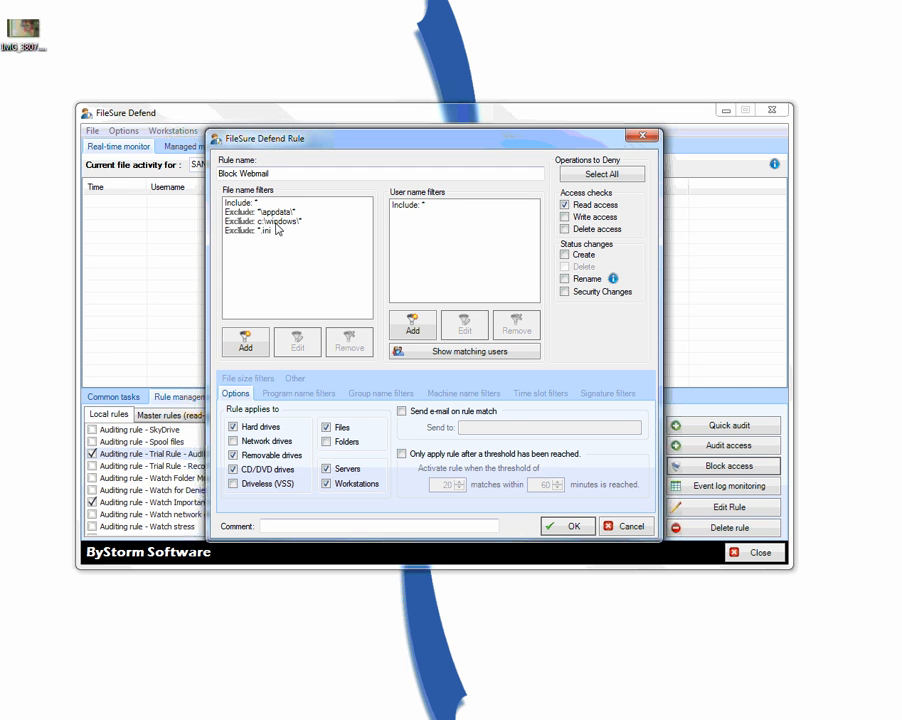
{"action": "mouse_move", "coordinate": [470, 214]}
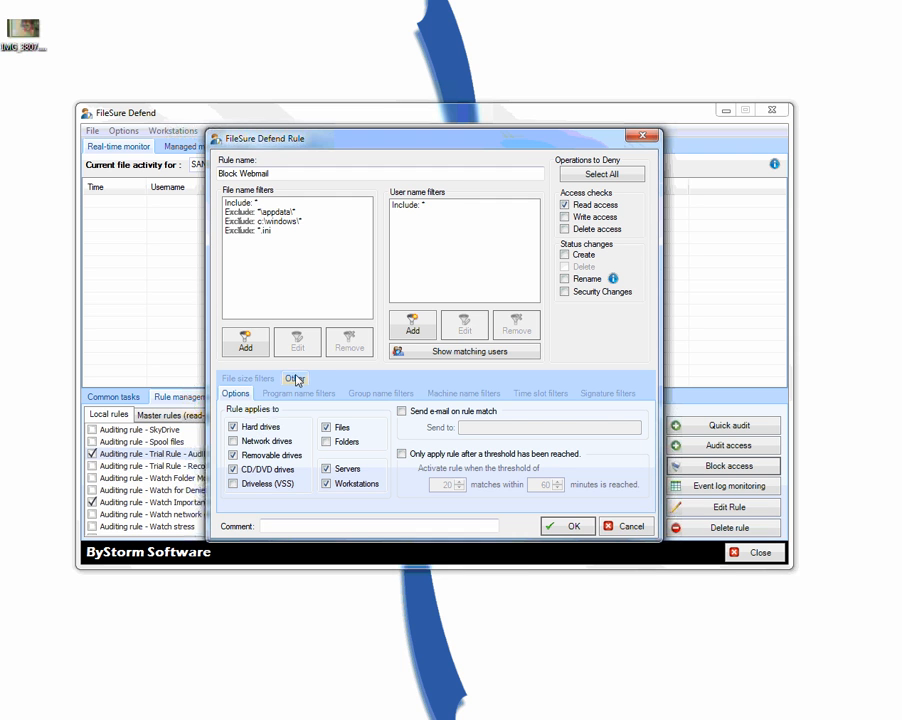
- Review the rule's program name filters to confirm *\chrome.exe is included
{"action": "left_click", "coordinate": [298, 393]}
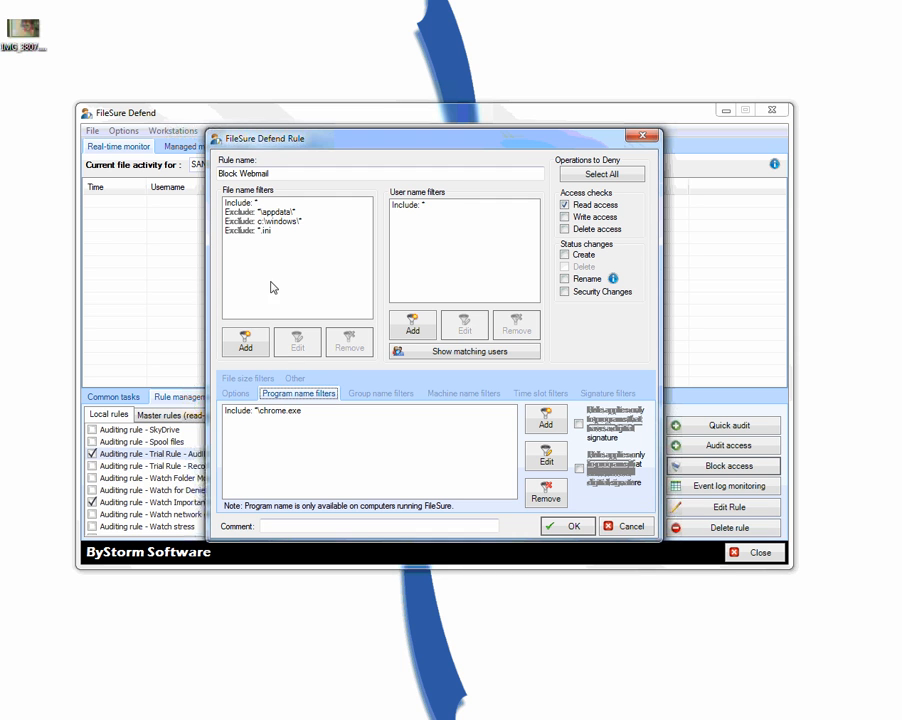
{"action": "mouse_move", "coordinate": [278, 234]}
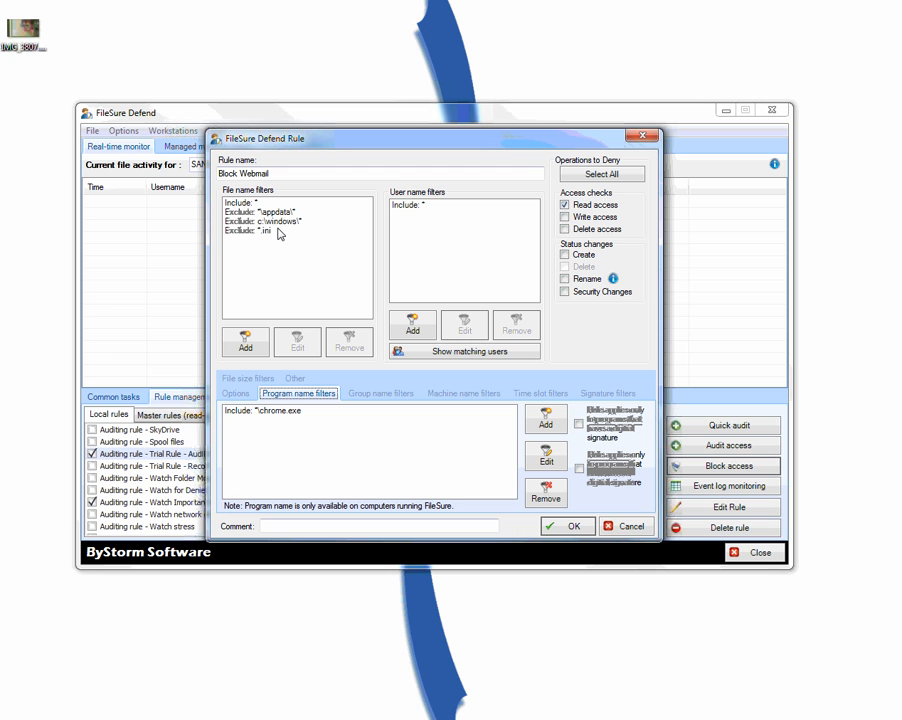
{"action": "mouse_move", "coordinate": [335, 314]}
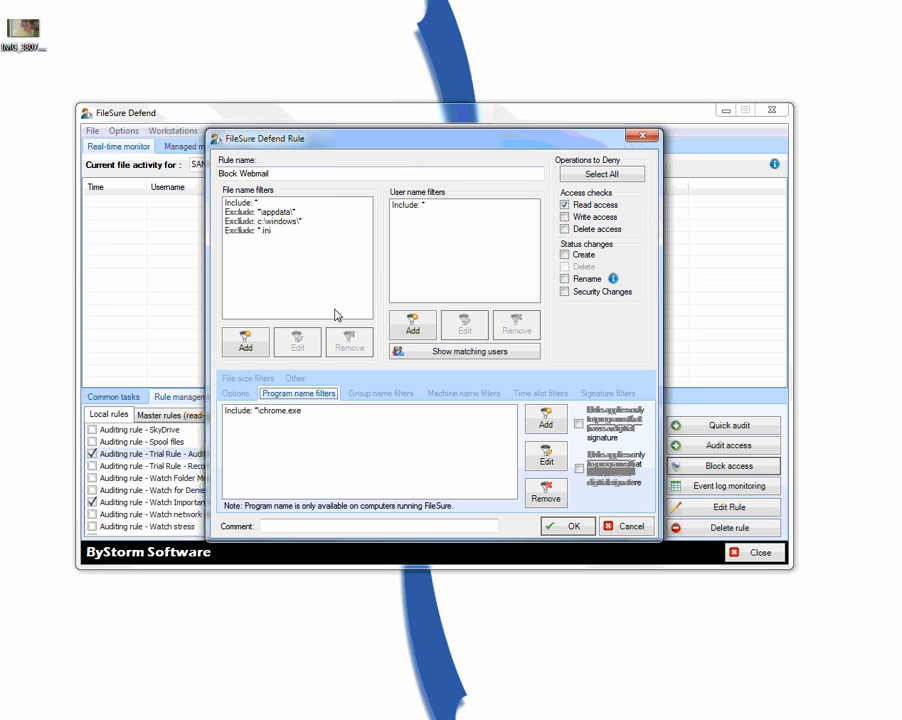
{"action": "mouse_move", "coordinate": [353, 331]}
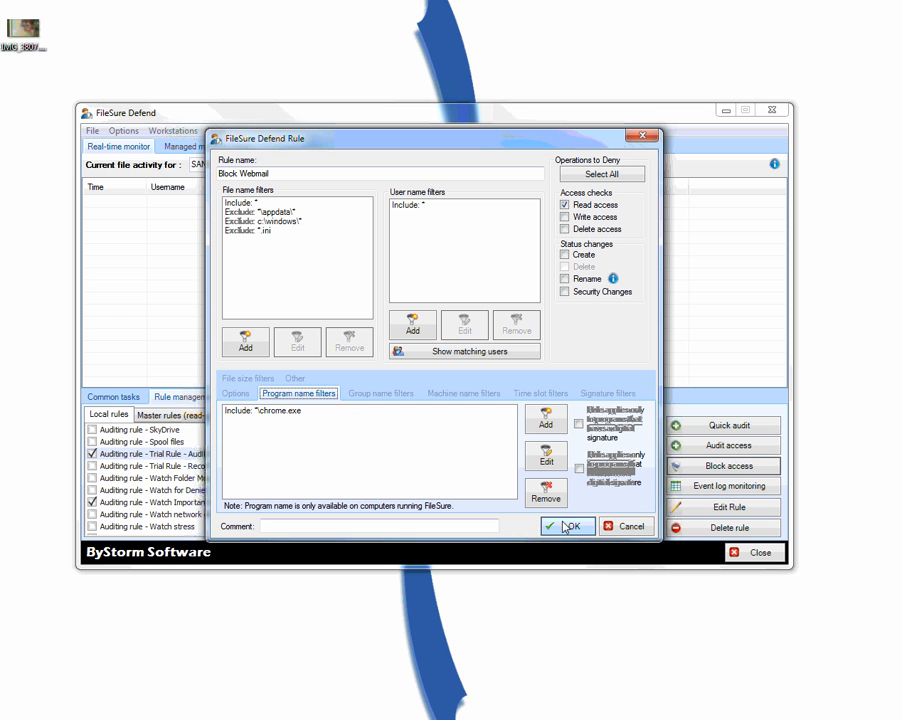
- Save the Block Webmail rule, enable it, and close its settings unchanged
{"action": "left_click", "coordinate": [567, 525]}
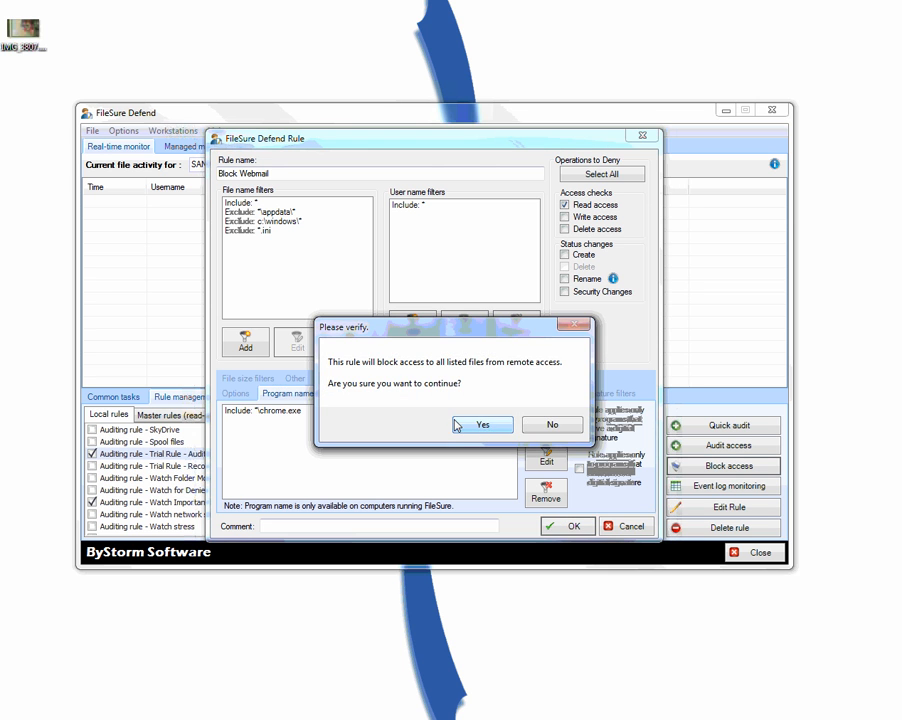
{"action": "left_click", "coordinate": [482, 424]}
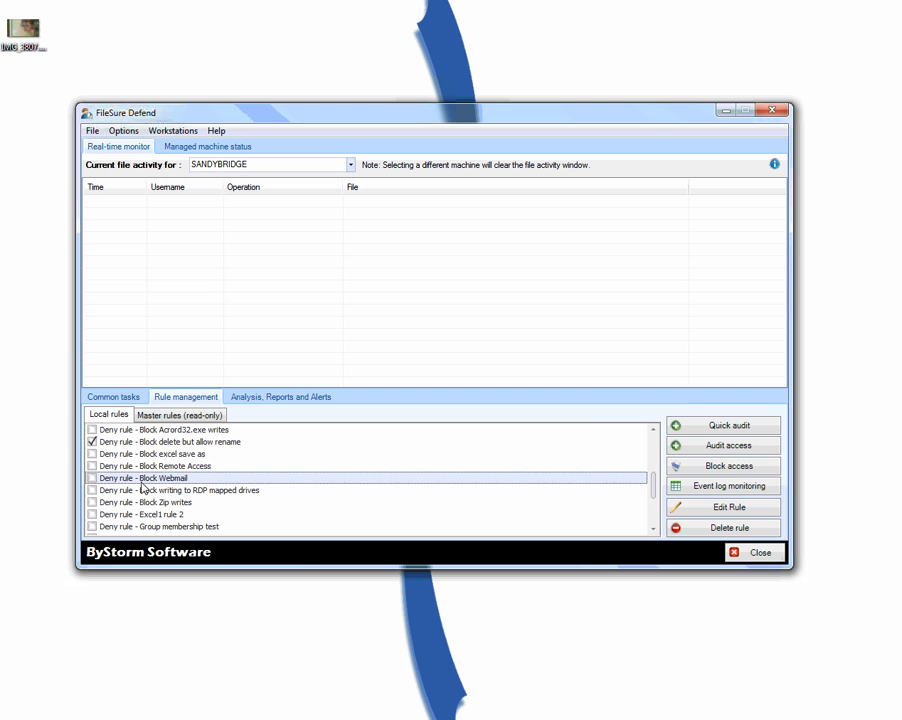
{"action": "left_click", "coordinate": [89, 479]}
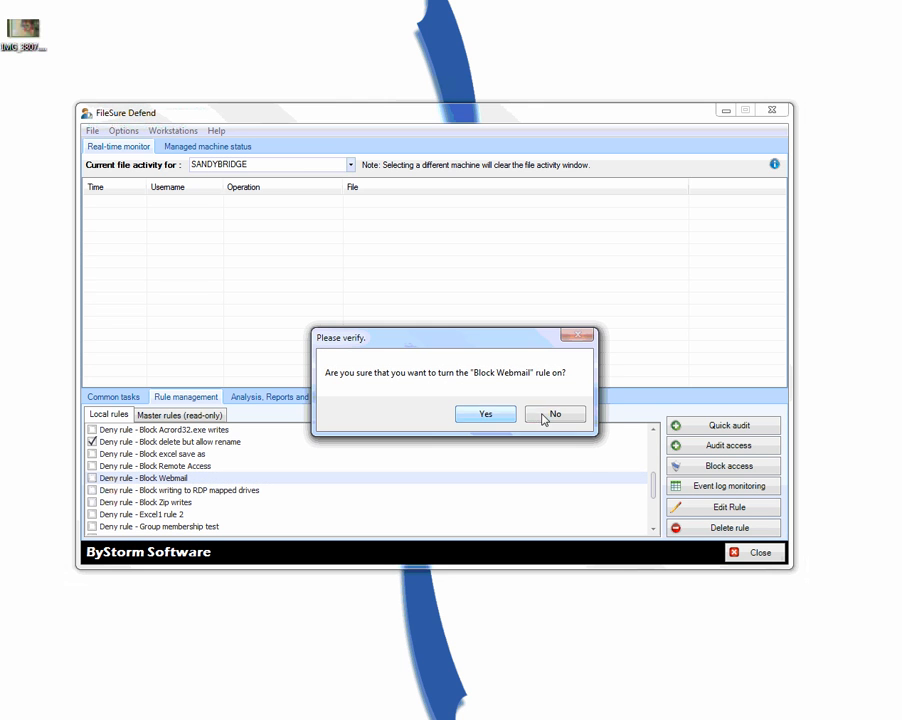
{"action": "left_click", "coordinate": [485, 413]}
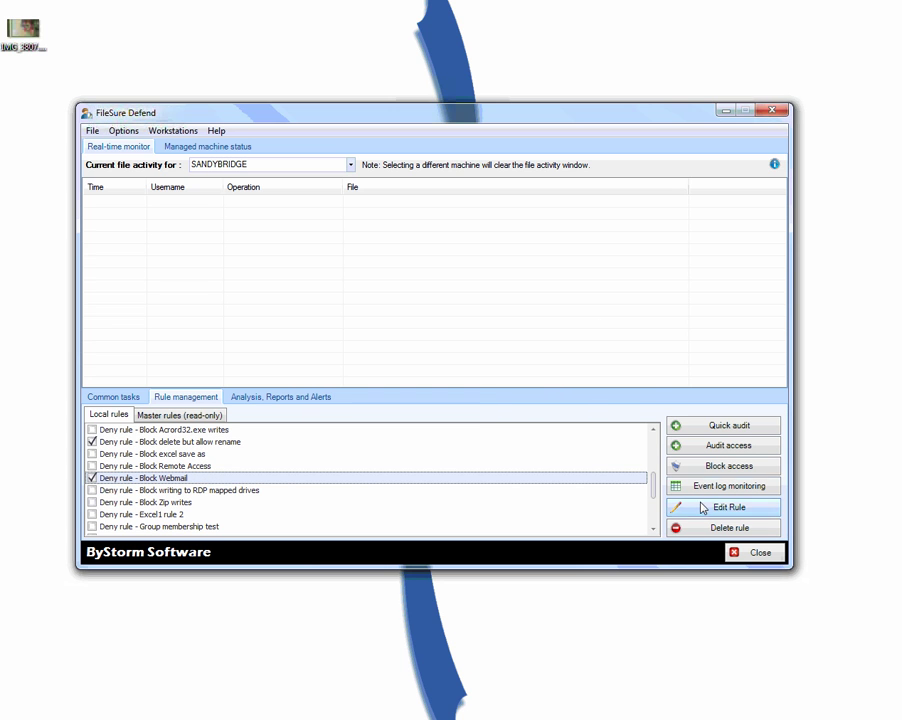
{"action": "left_click", "coordinate": [724, 507]}
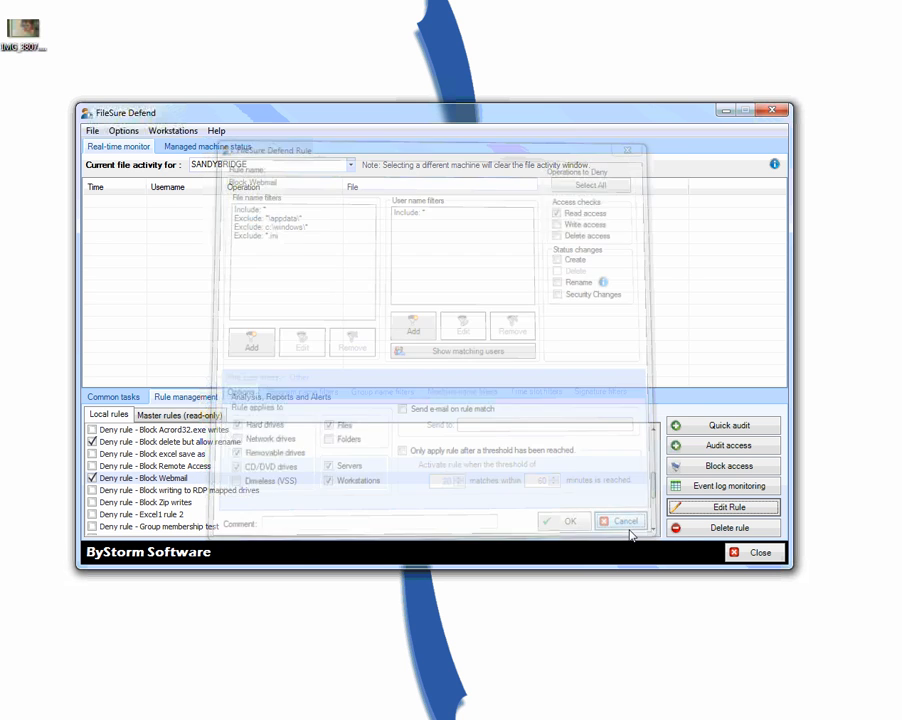
{"action": "left_click", "coordinate": [621, 520]}
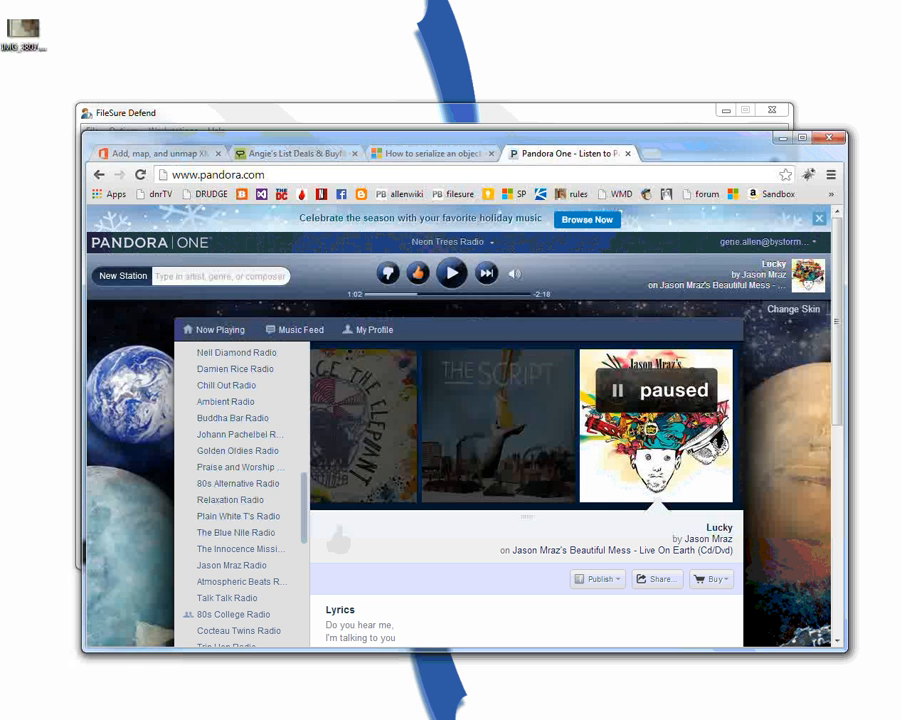
{"action": "mouse_move", "coordinate": [655, 156]}
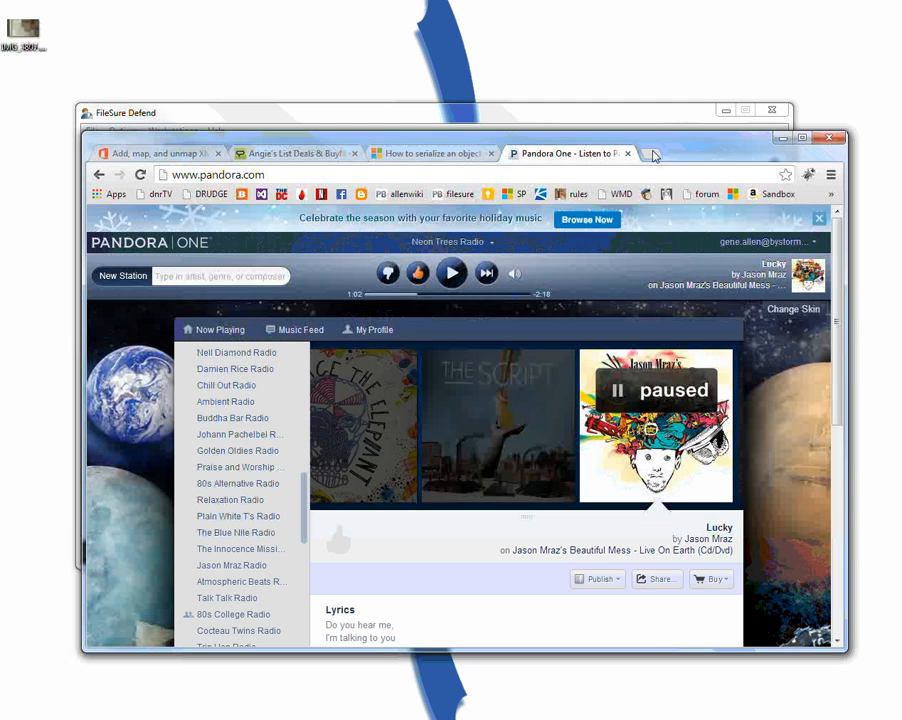
- Open Amazon in a new tab and browse the Multitools listings
{"action": "left_click", "coordinate": [654, 154]}
{"action": "type", "text": "www.amazon.com"}
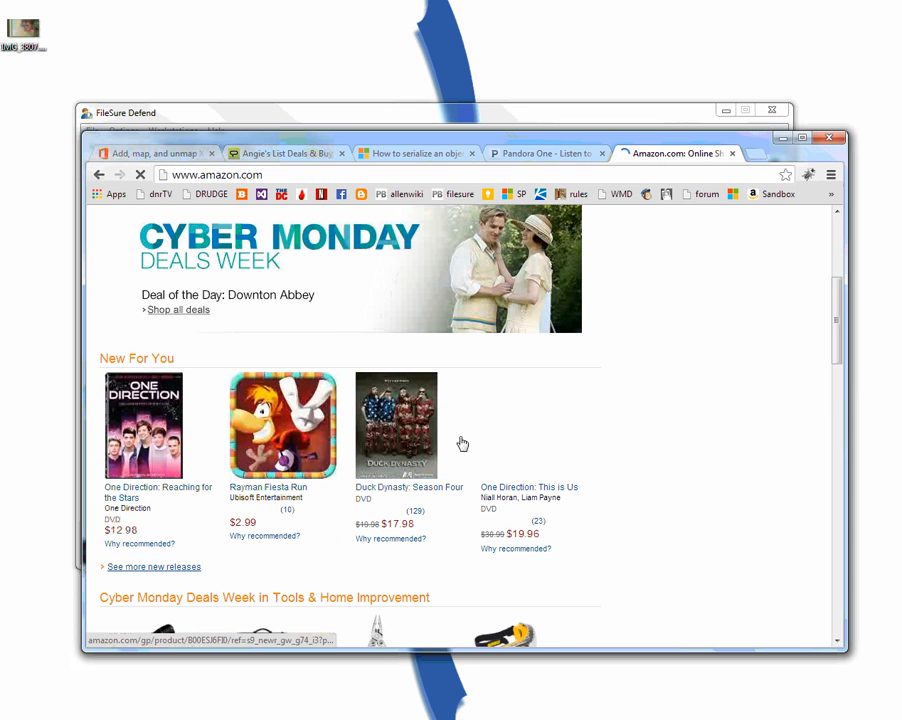
{"action": "scroll", "scroll_direction": "down", "scroll_amount": 3}
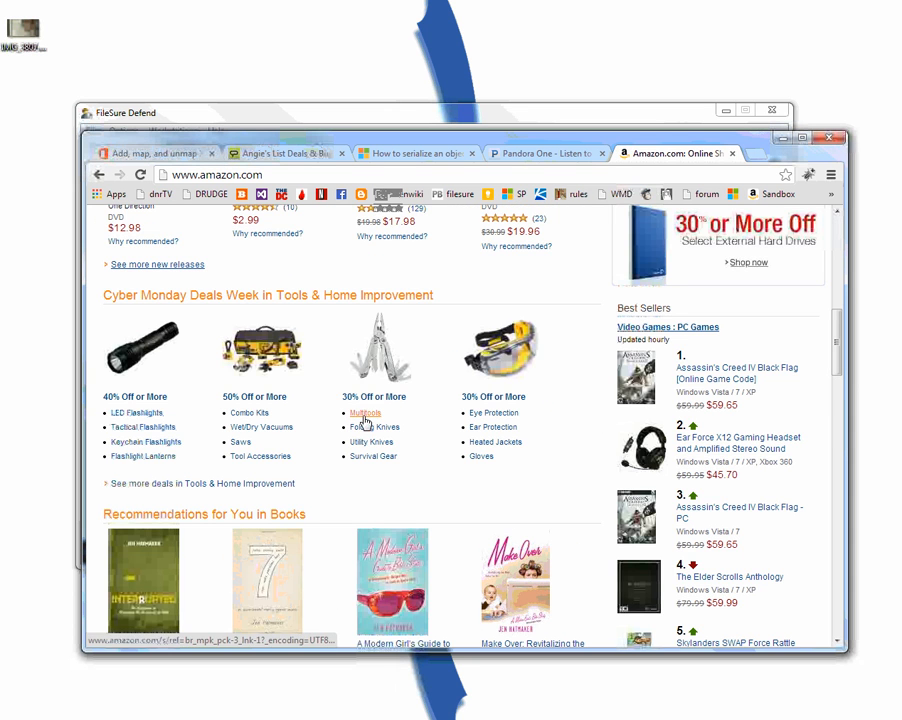
{"action": "left_click", "coordinate": [364, 412]}
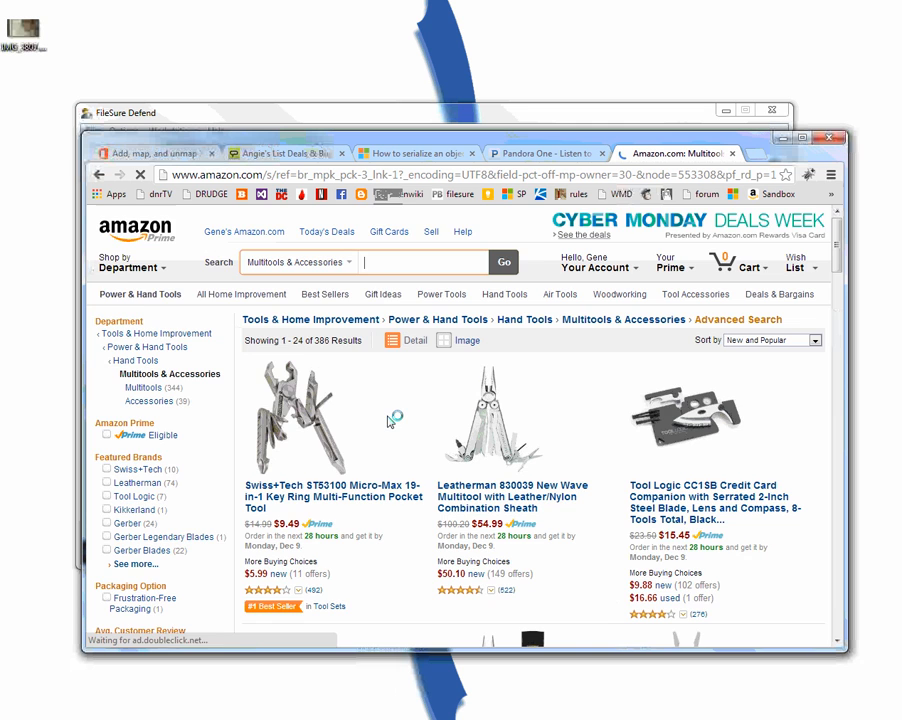
{"action": "scroll", "scroll_direction": "down", "scroll_amount": 3}
{"action": "type", "text": "www.goo"}
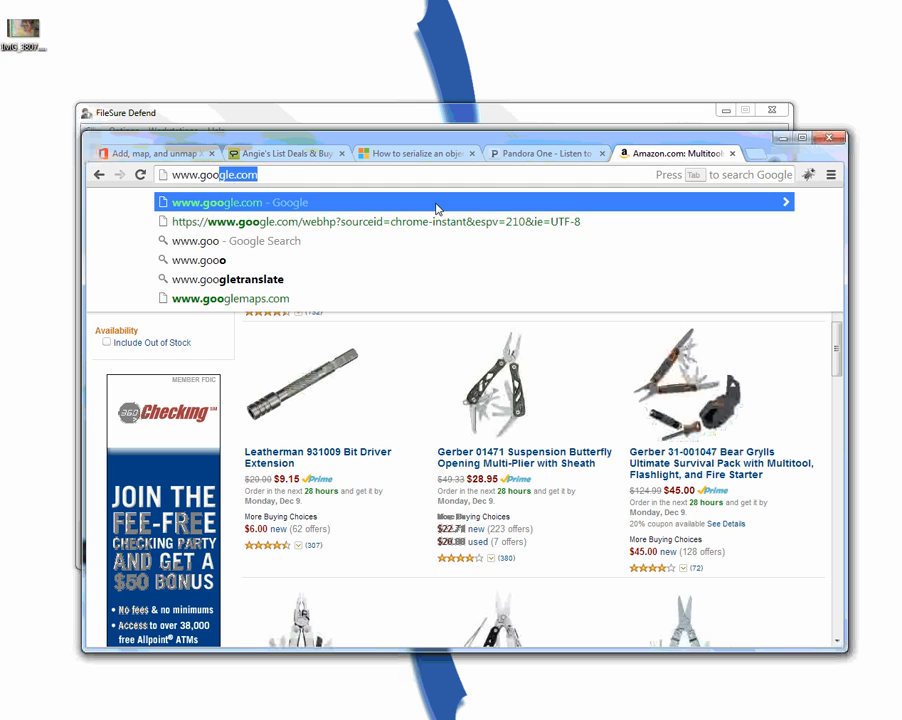
{"action": "left_click", "coordinate": [231, 298]}
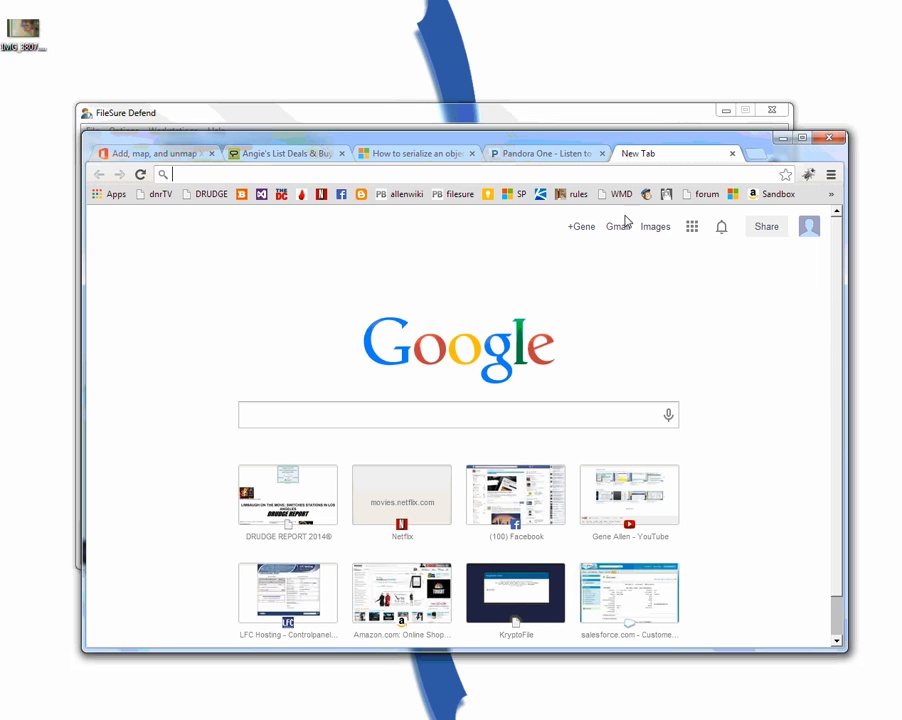
{"action": "left_click", "coordinate": [617, 226]}
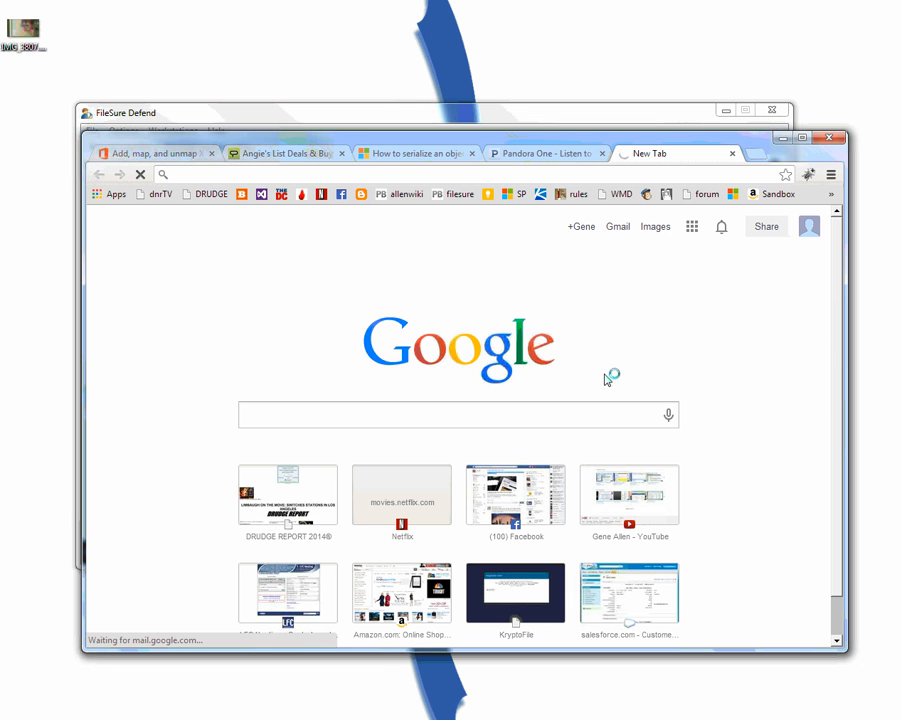
{"action": "mouse_move", "coordinate": [612, 362]}
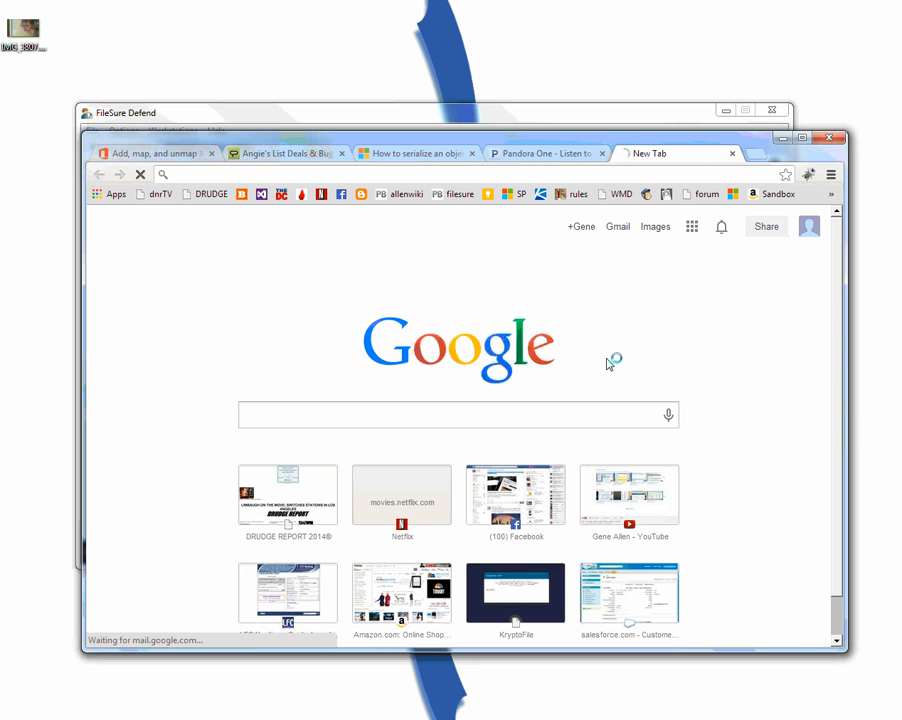
{"action": "mouse_move", "coordinate": [535, 144]}
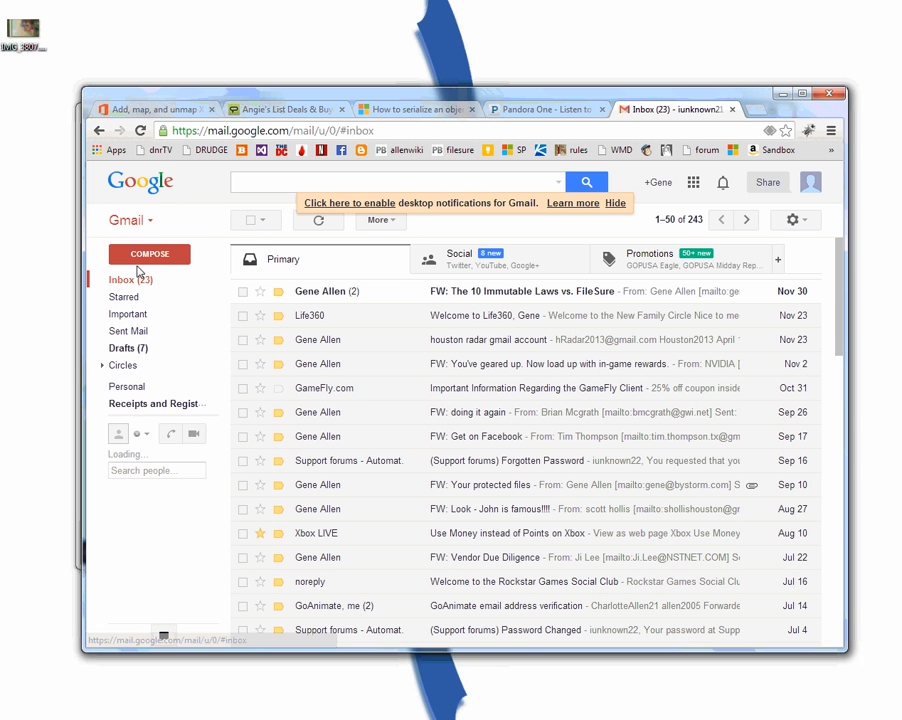
- Compose a new email and attempt attaching ProductionInfo.xml, dismissing the permission denial
{"action": "left_click", "coordinate": [148, 254]}
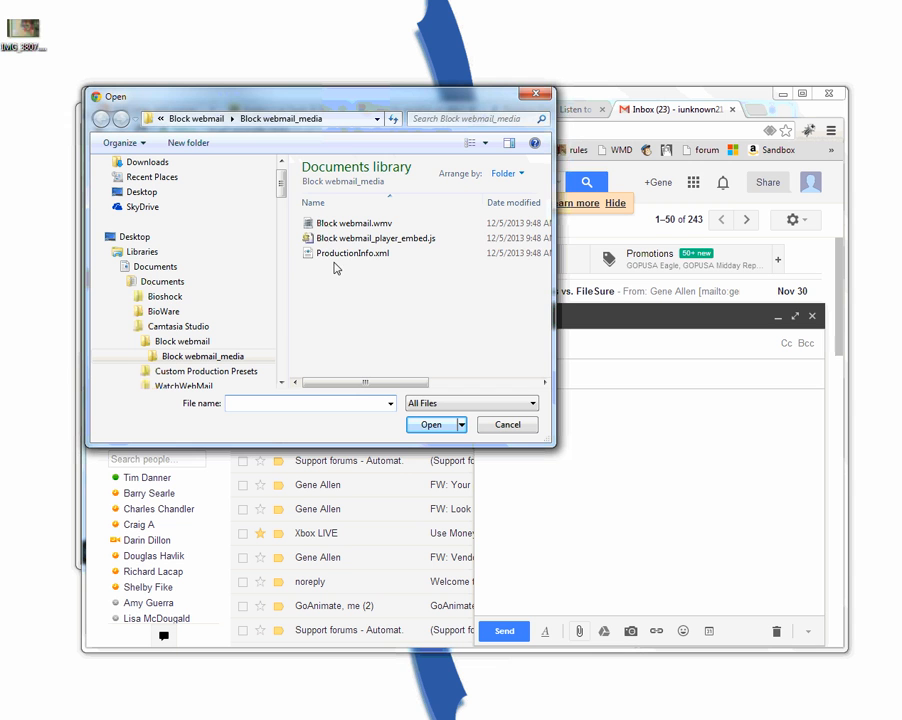
{"action": "left_click", "coordinate": [431, 425]}
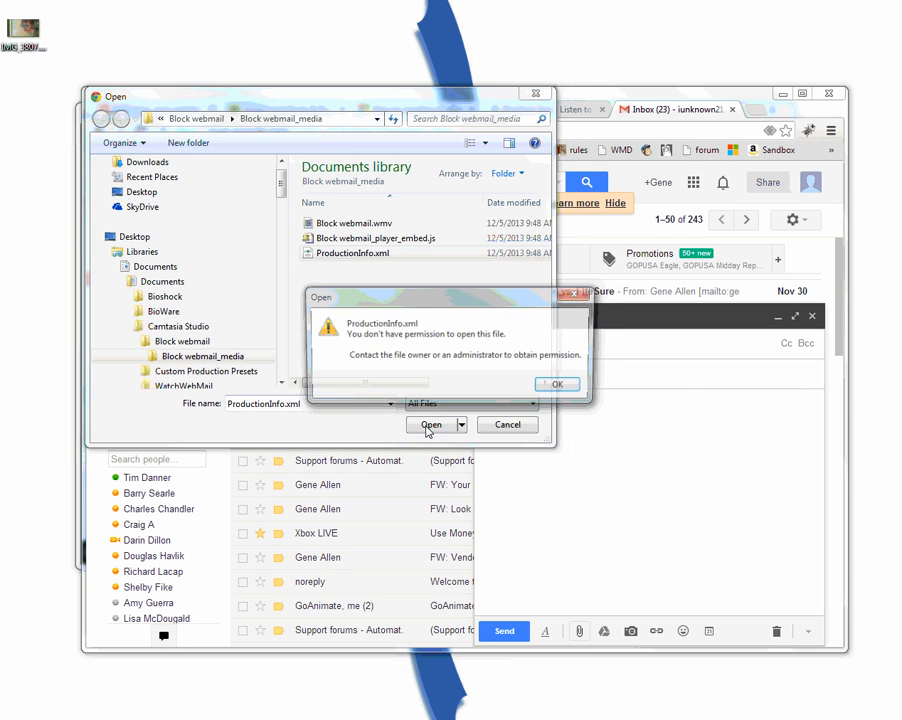
{"action": "left_click", "coordinate": [557, 384]}
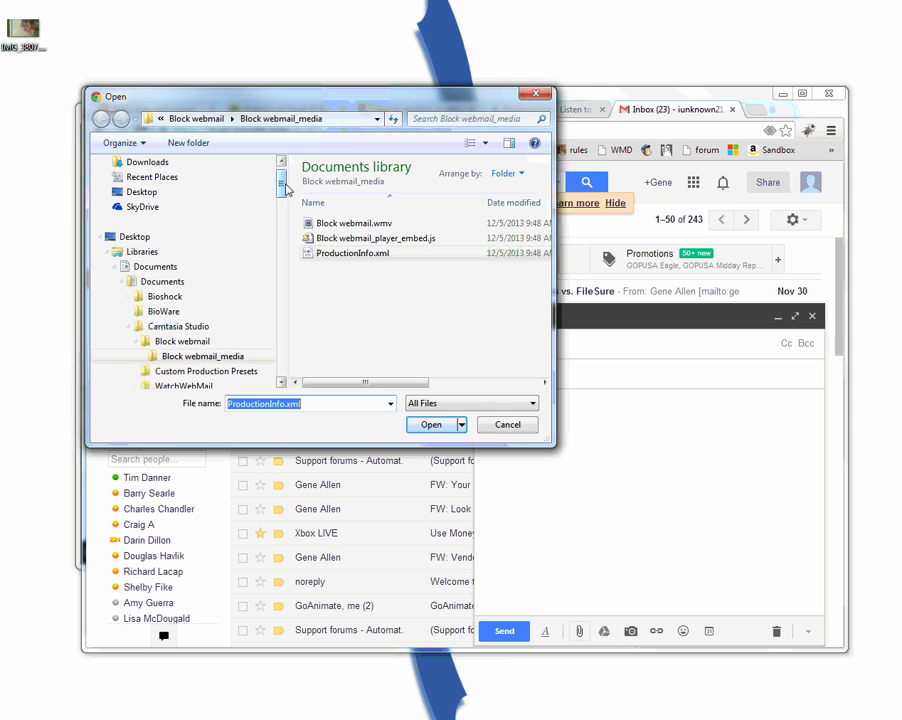
{"action": "scroll", "scroll_direction": "down", "scroll_amount": 3}
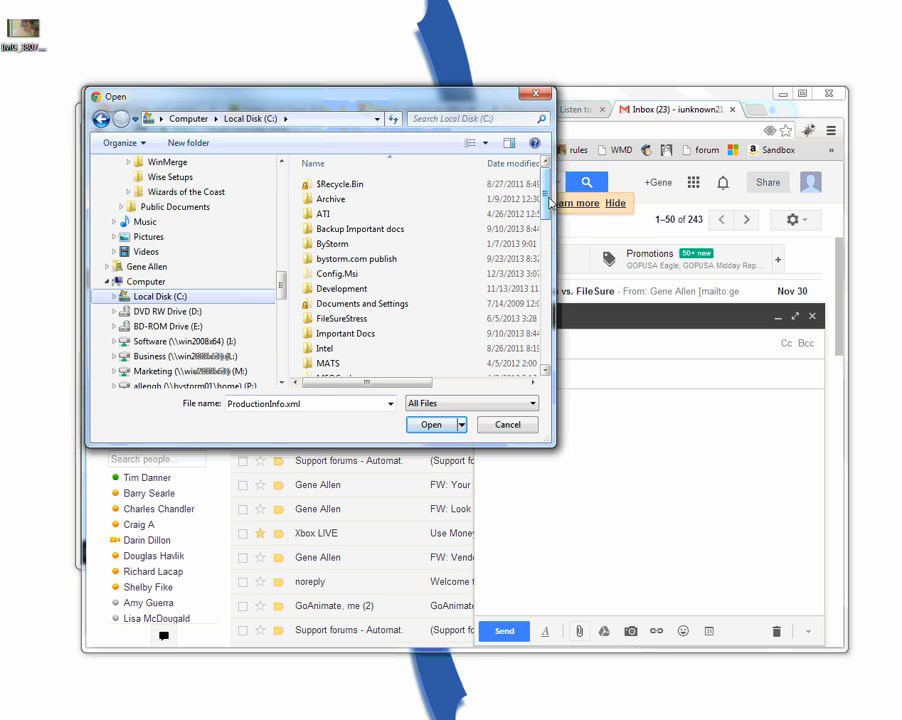
{"action": "scroll", "scroll_direction": "down", "scroll_amount": 3}
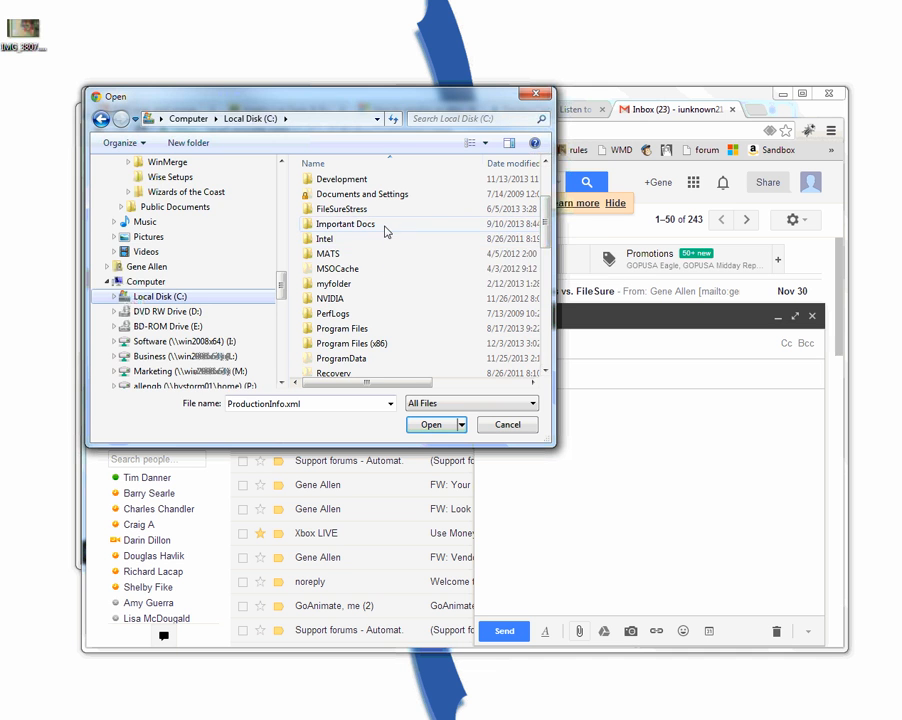
- Try attaching files from Important Docs and Documents, including FileSureLicenses.xlsx and Judging Sheet.docx, dismissing each denial
{"action": "double_click", "coordinate": [345, 223]}
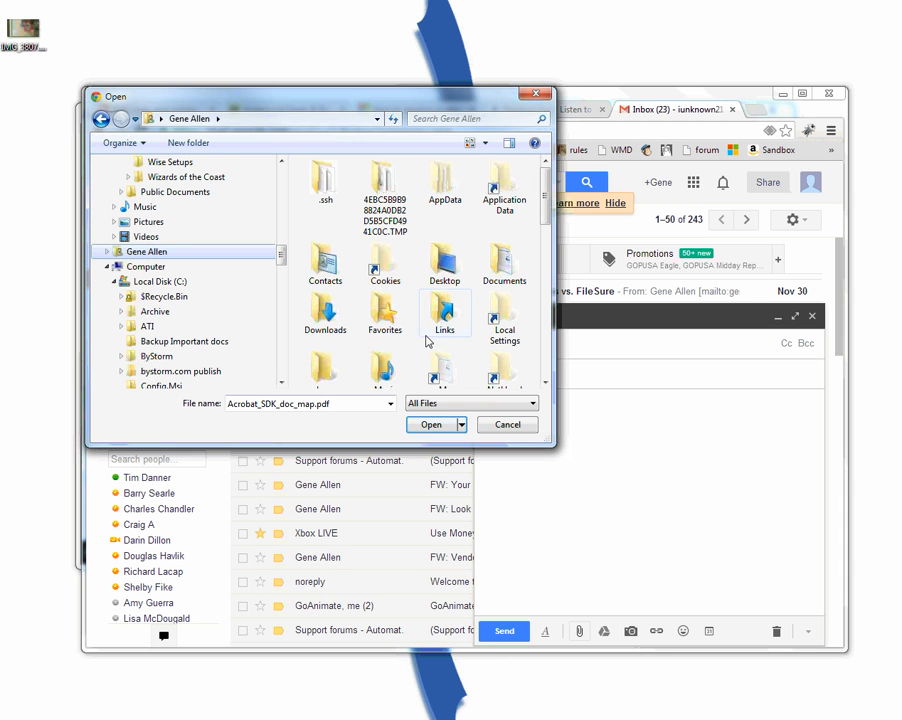
{"action": "double_click", "coordinate": [504, 265]}
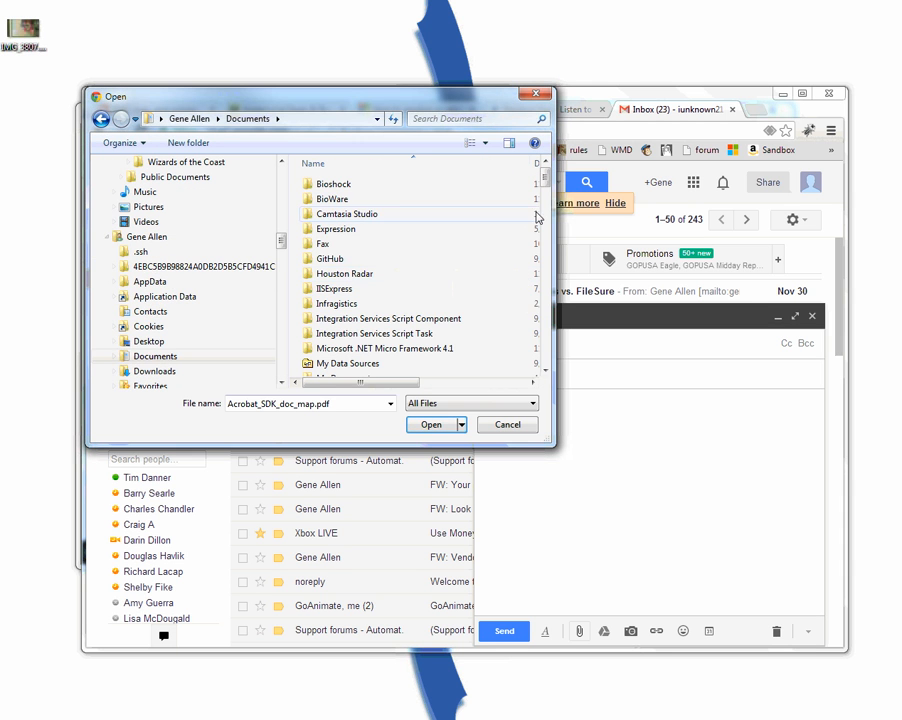
{"action": "scroll", "scroll_direction": "down", "scroll_amount": 3}
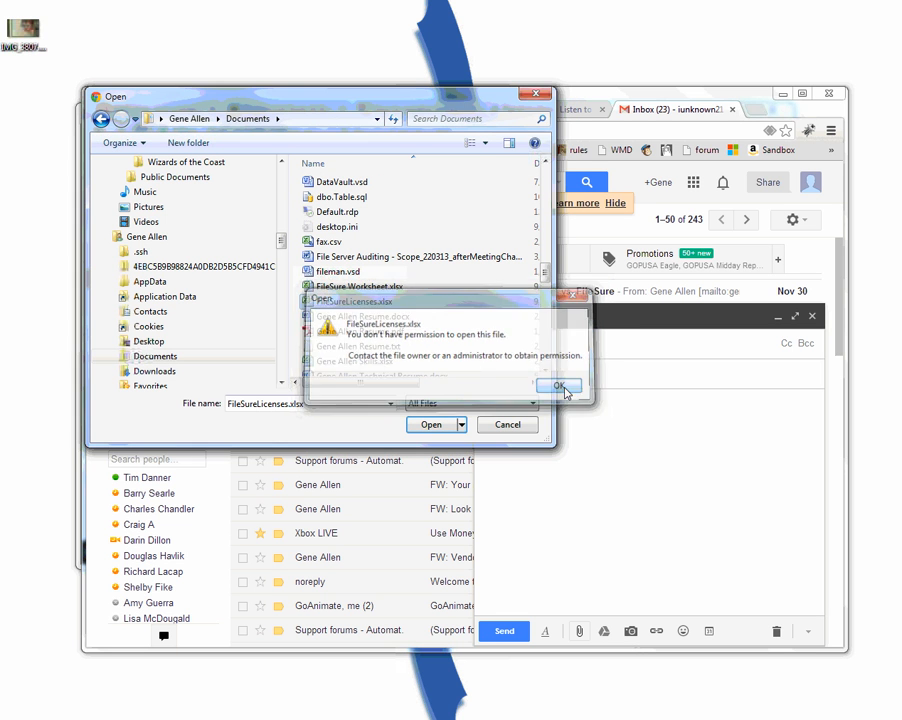
{"action": "left_click", "coordinate": [560, 385]}
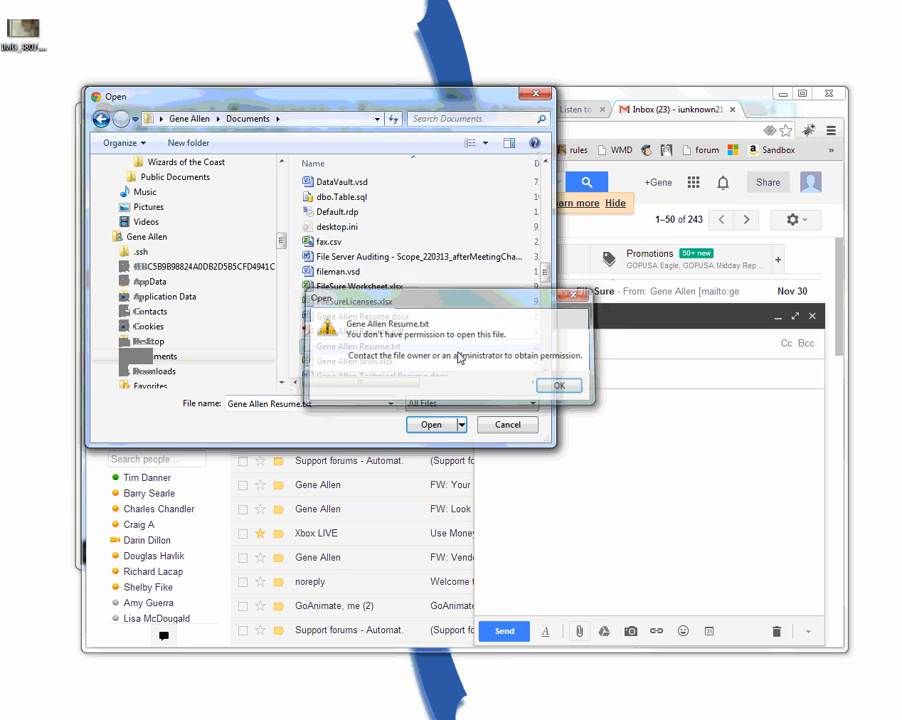
{"action": "left_click", "coordinate": [559, 385]}
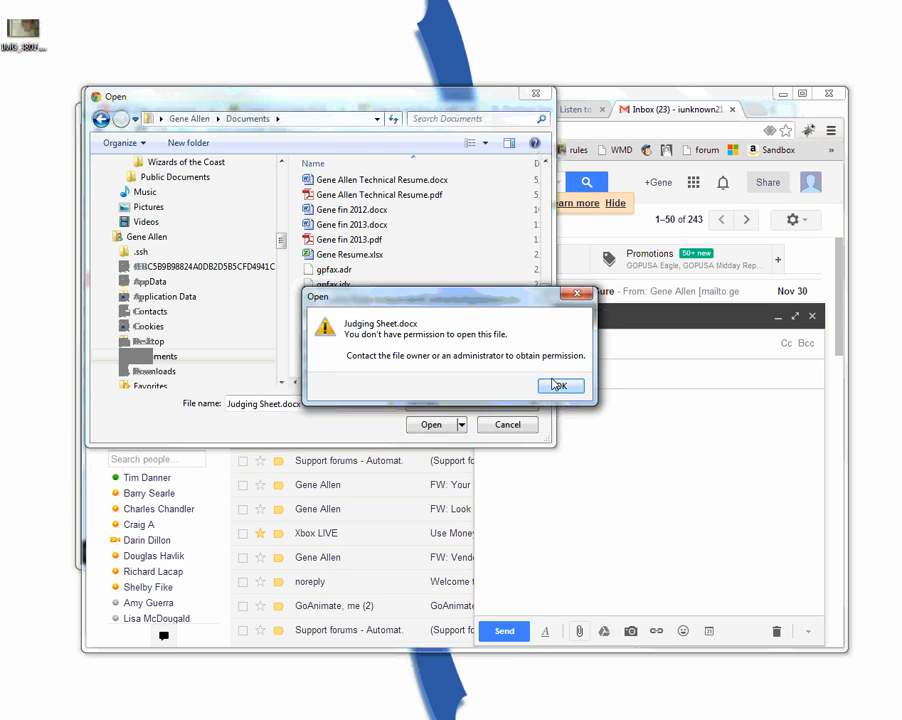
{"action": "left_click", "coordinate": [561, 385]}
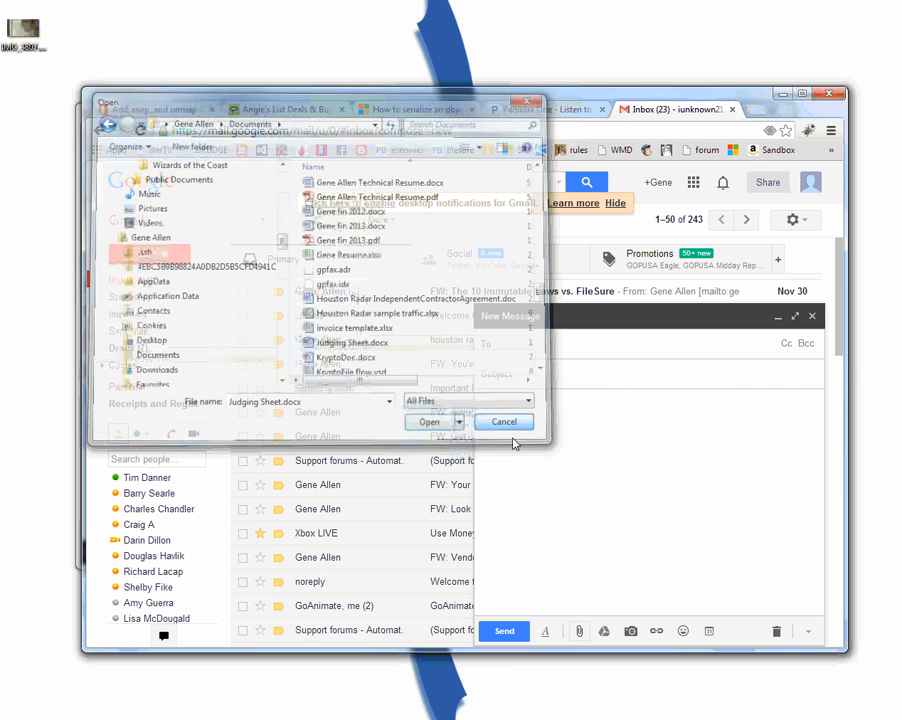
- Cancel the file picker and inspect a red 'Denied Opened for Read' monitor entry
{"action": "left_click", "coordinate": [503, 421]}
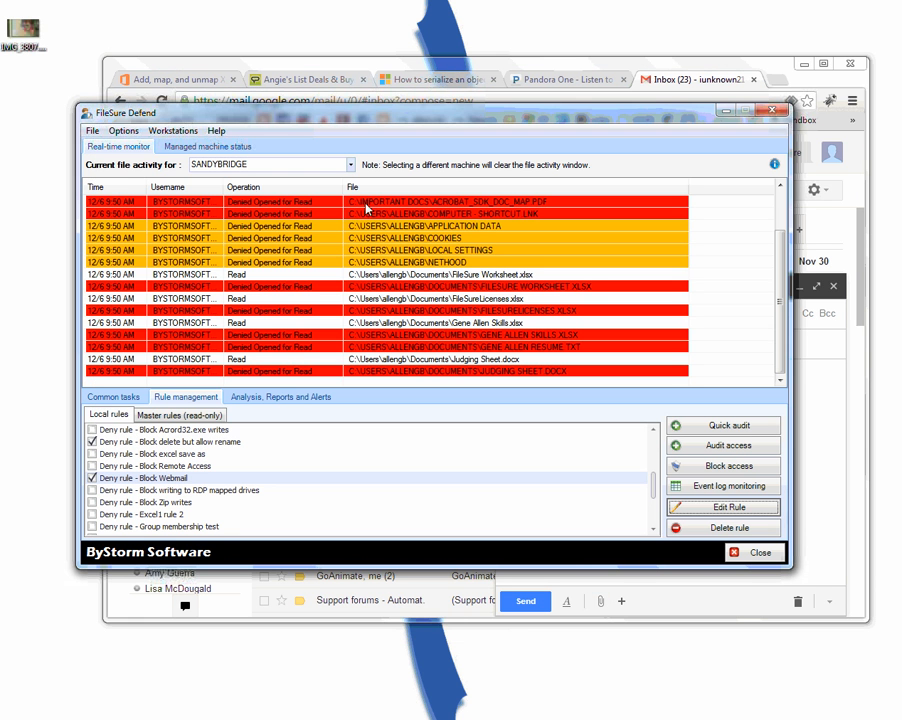
{"action": "left_click", "coordinate": [440, 286]}
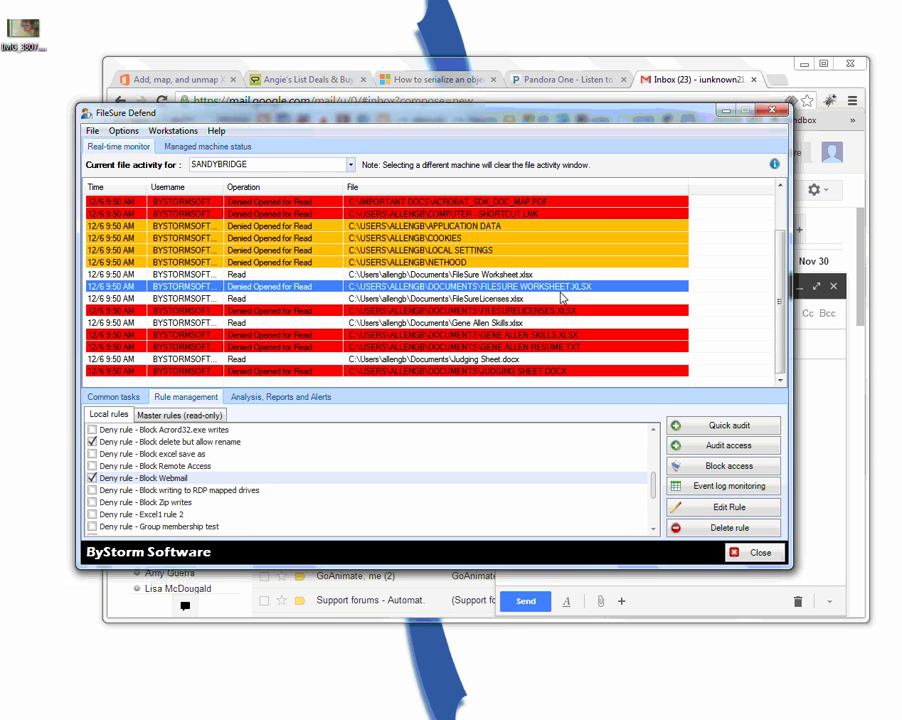